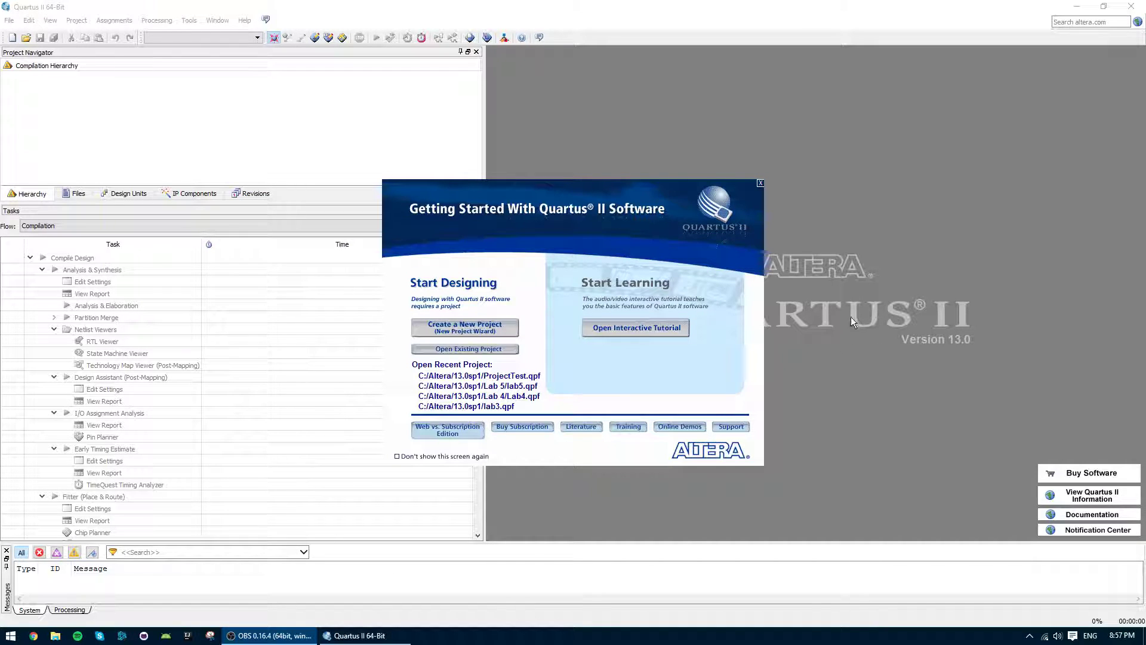
{"action": "mouse_move", "coordinate": [493, 282]}
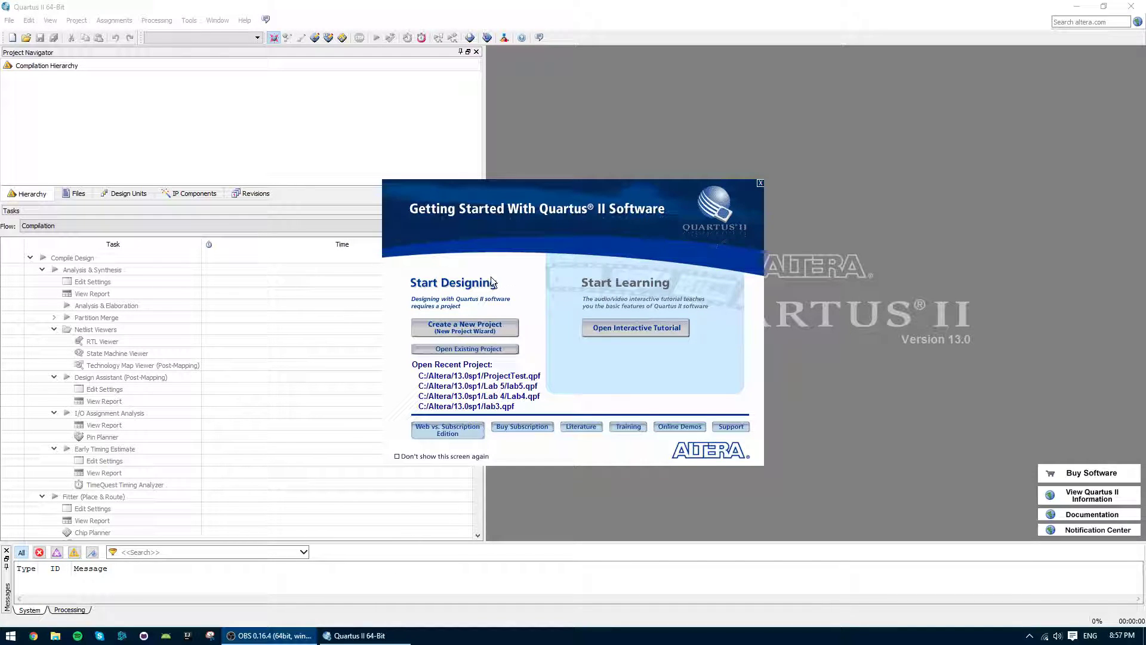
{"action": "mouse_move", "coordinate": [540, 314]}
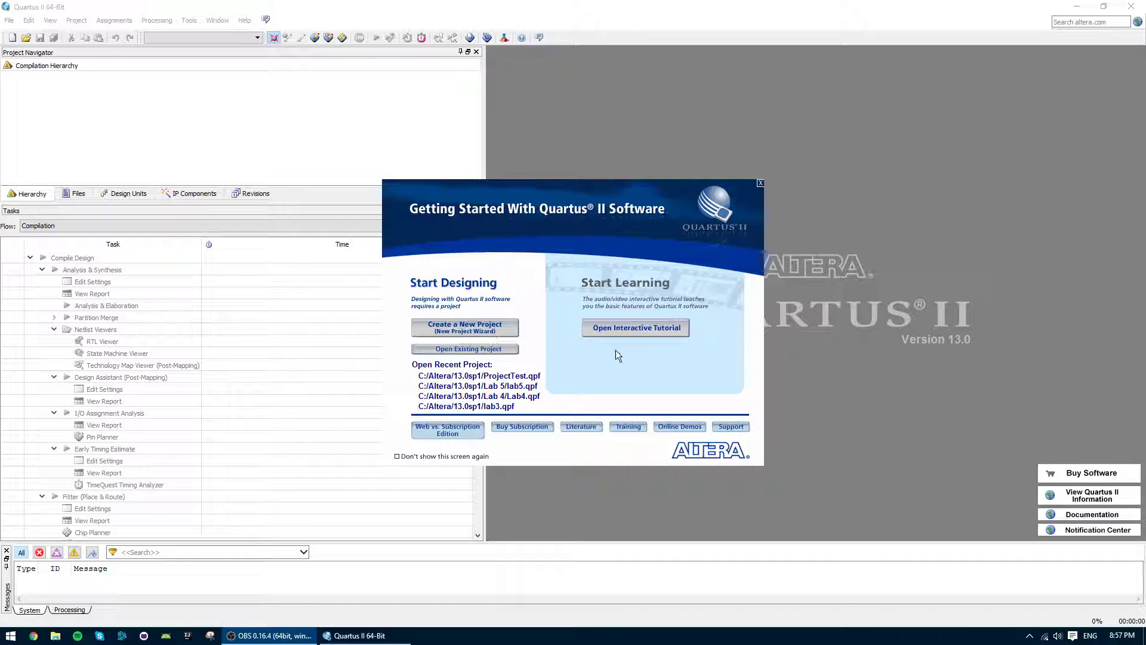
{"action": "mouse_move", "coordinate": [464, 333]}
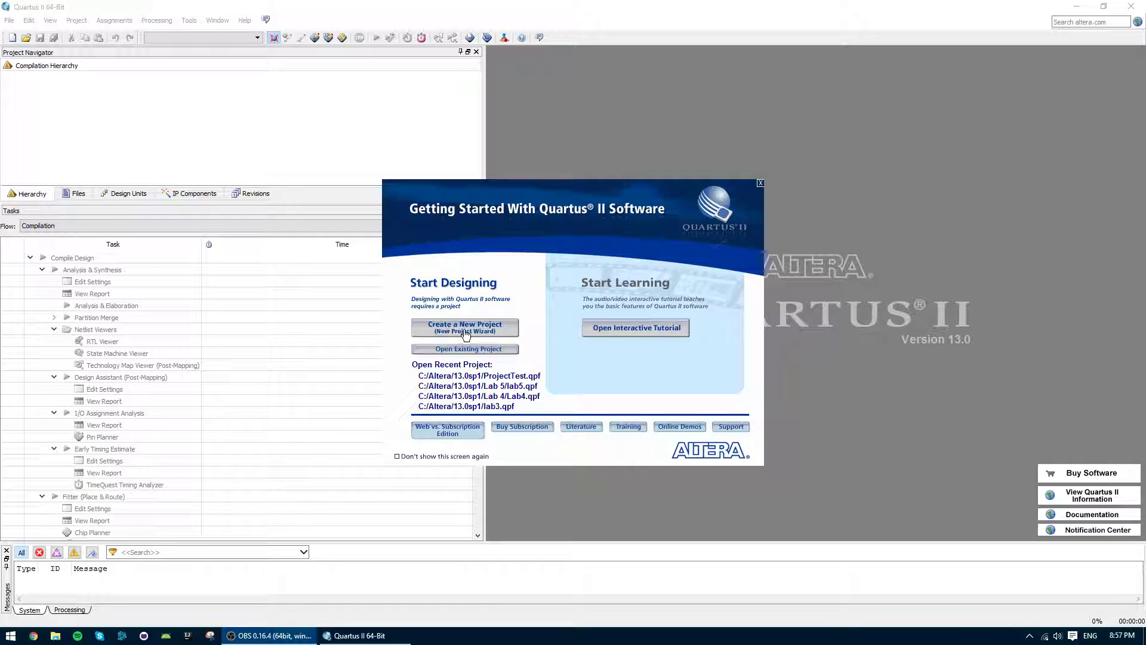
Step: Start the New Project Wizard and name the project and top-level entity TestProject
{"action": "left_click", "coordinate": [465, 327]}
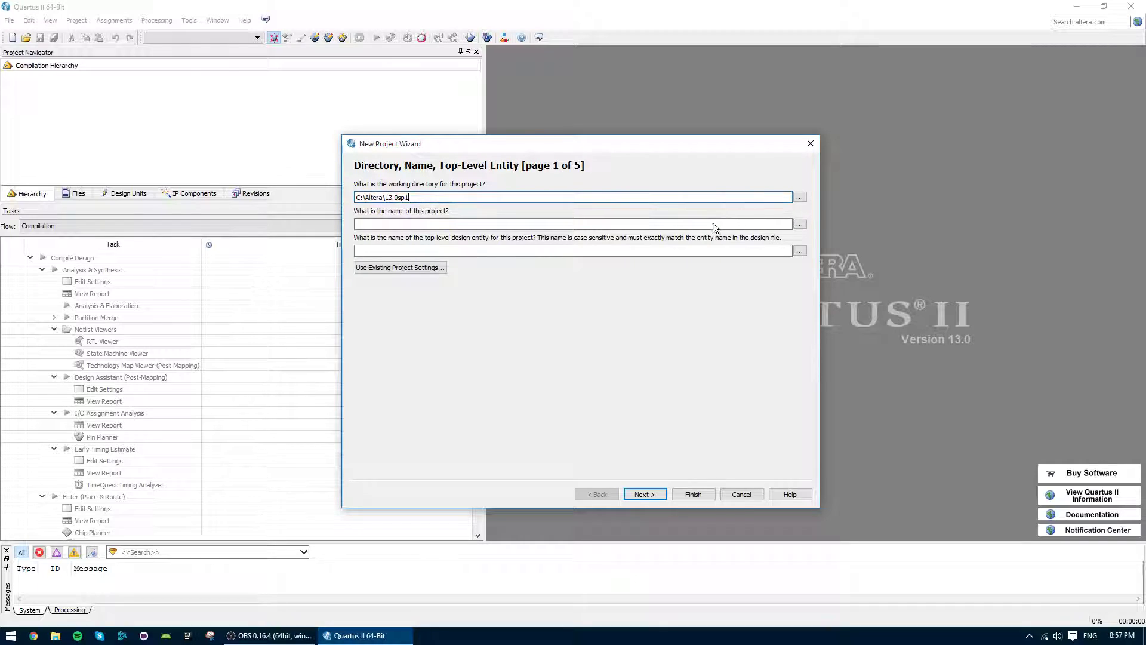
{"action": "type", "text": "TestProj"}
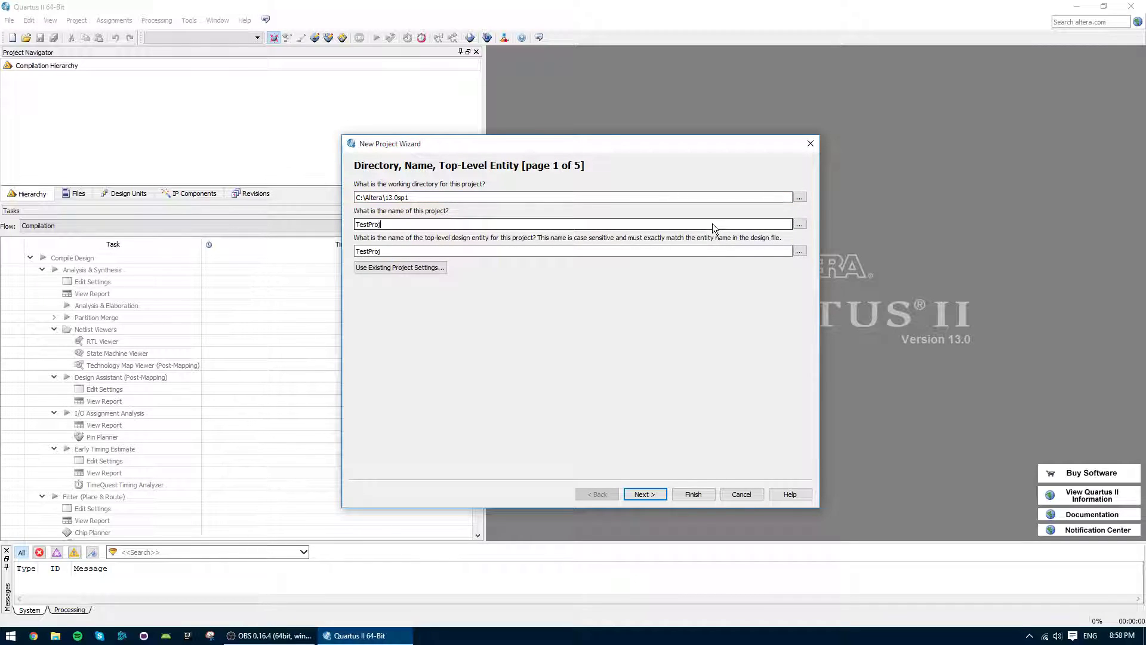
{"action": "type", "text": "ect"}
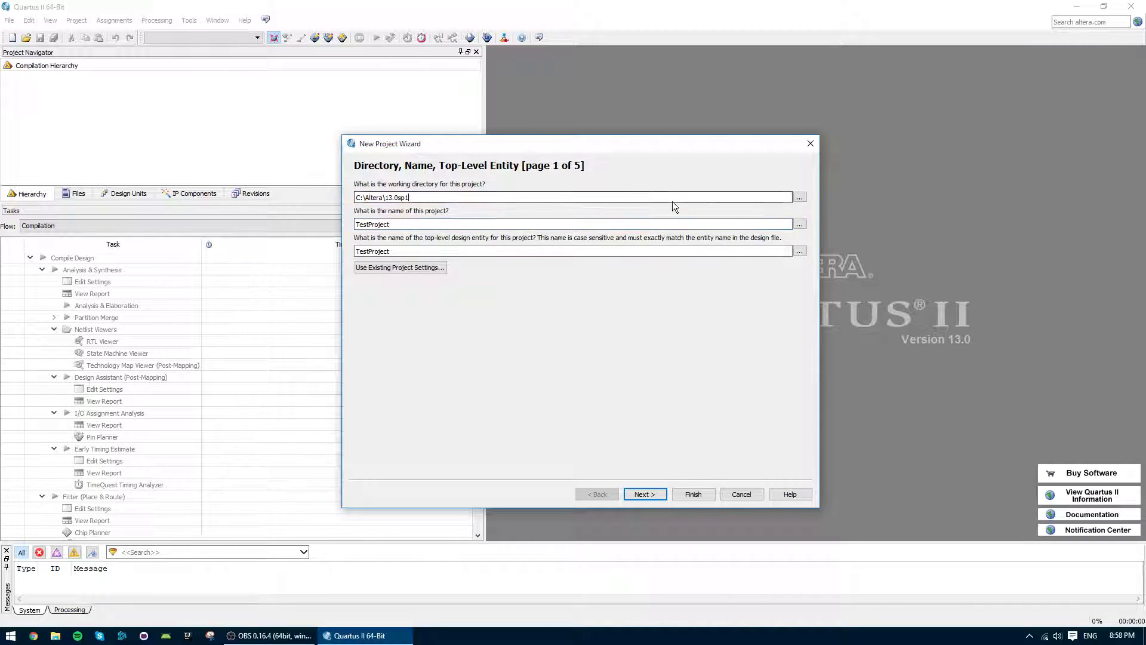
{"action": "left_click", "coordinate": [643, 493]}
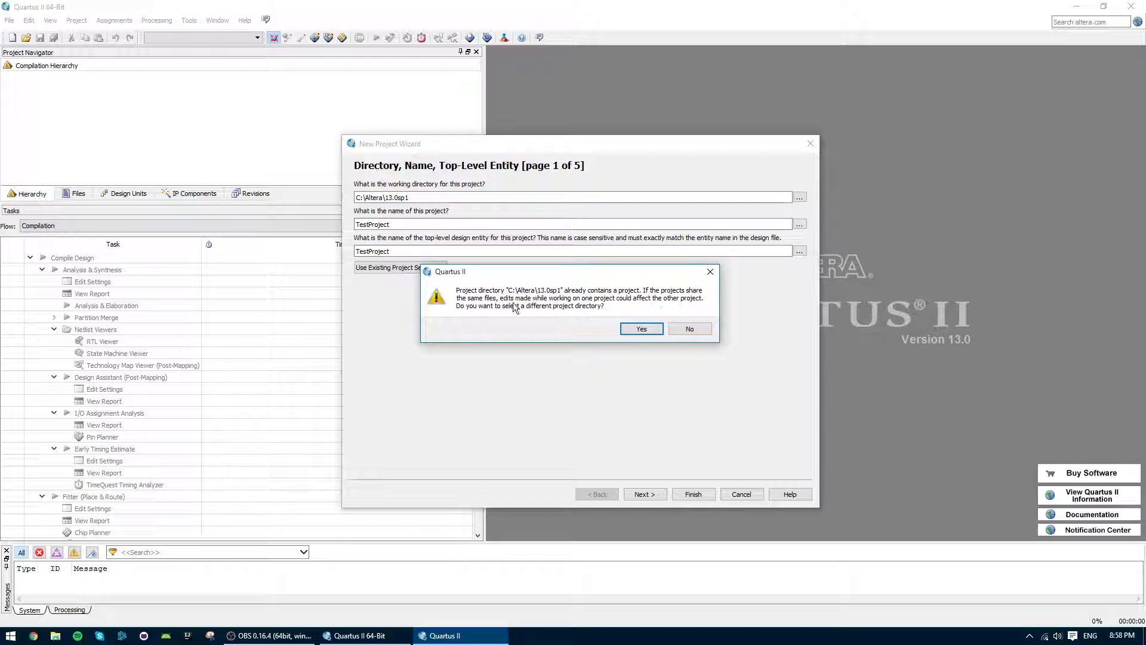
{"action": "mouse_move", "coordinate": [611, 315]}
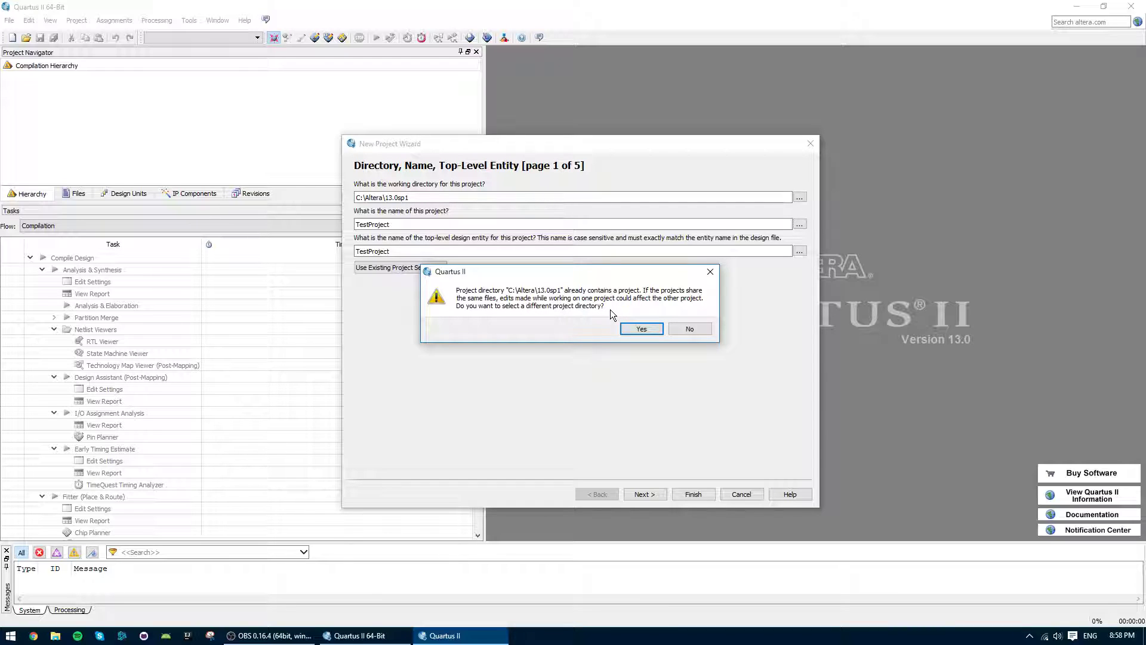
{"action": "mouse_move", "coordinate": [644, 302]}
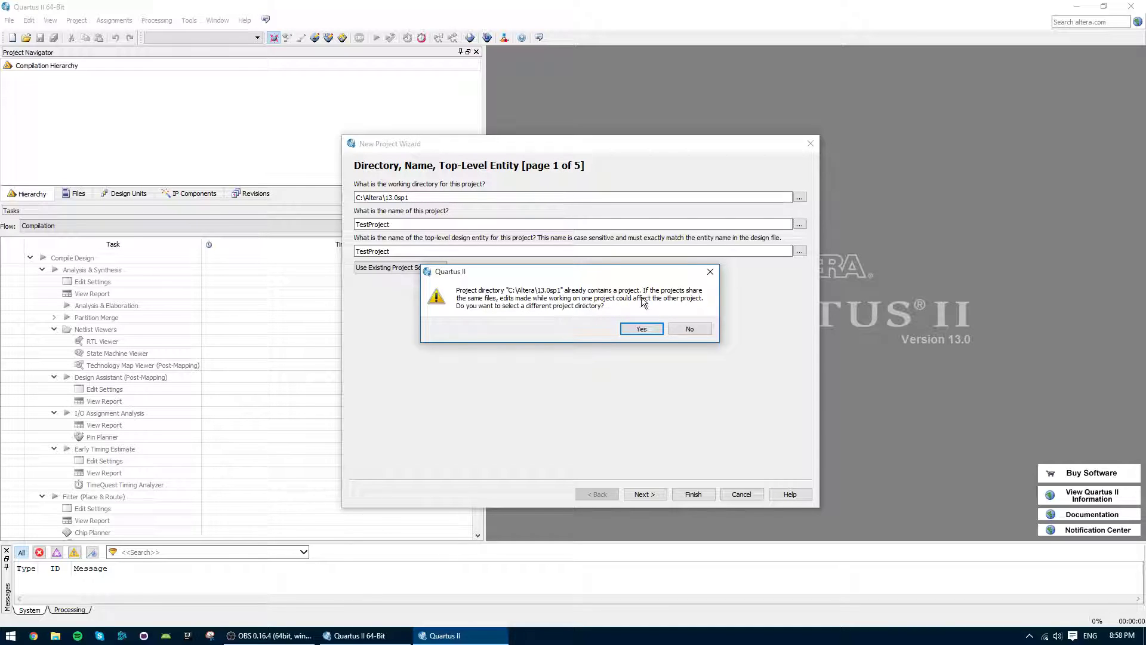
{"action": "mouse_move", "coordinate": [553, 327]}
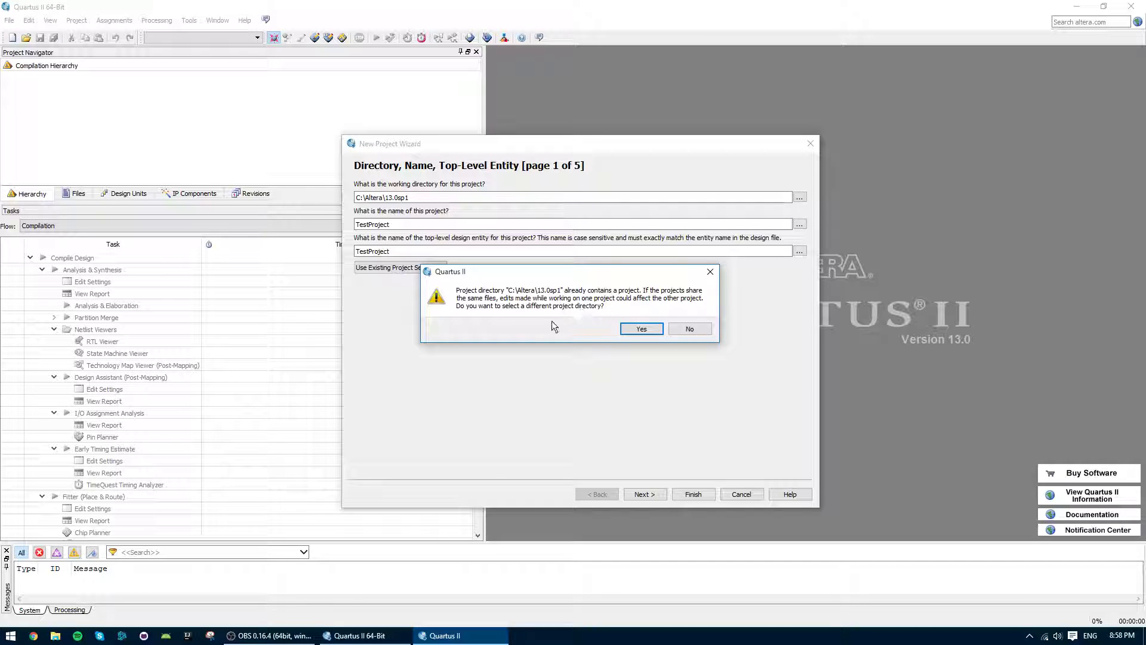
Step: Keep the existing directory and add g30_VGA.vhd, g30_Text_Generator.vhd and g30_VGA_Test_Pattern.vhd
{"action": "left_click", "coordinate": [688, 328]}
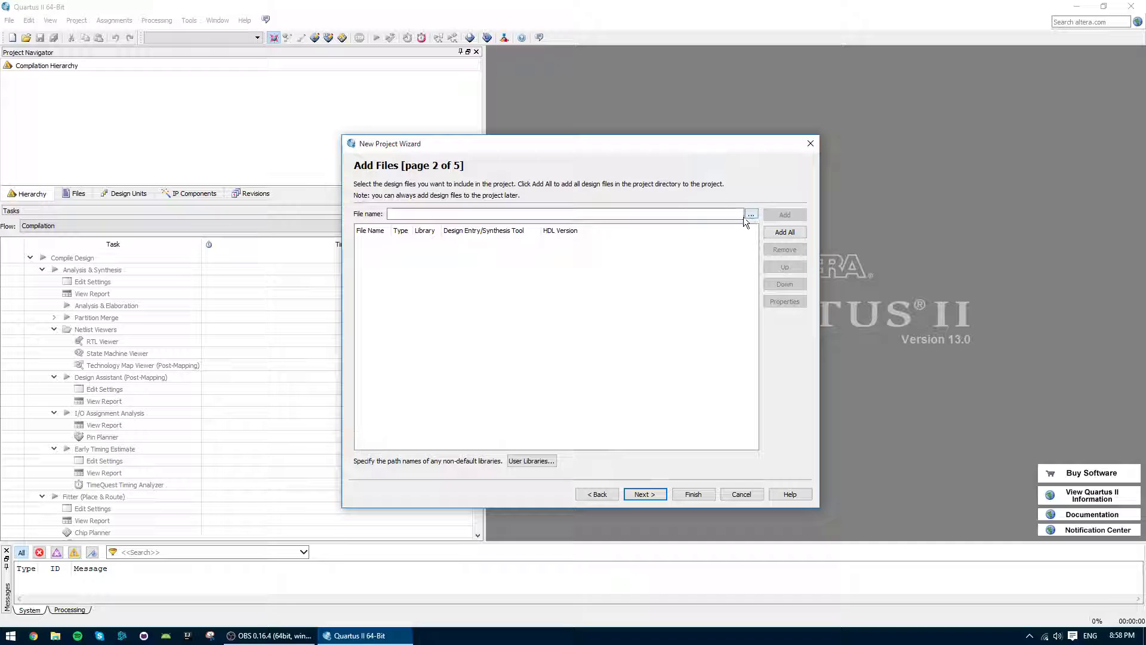
{"action": "left_click", "coordinate": [751, 214]}
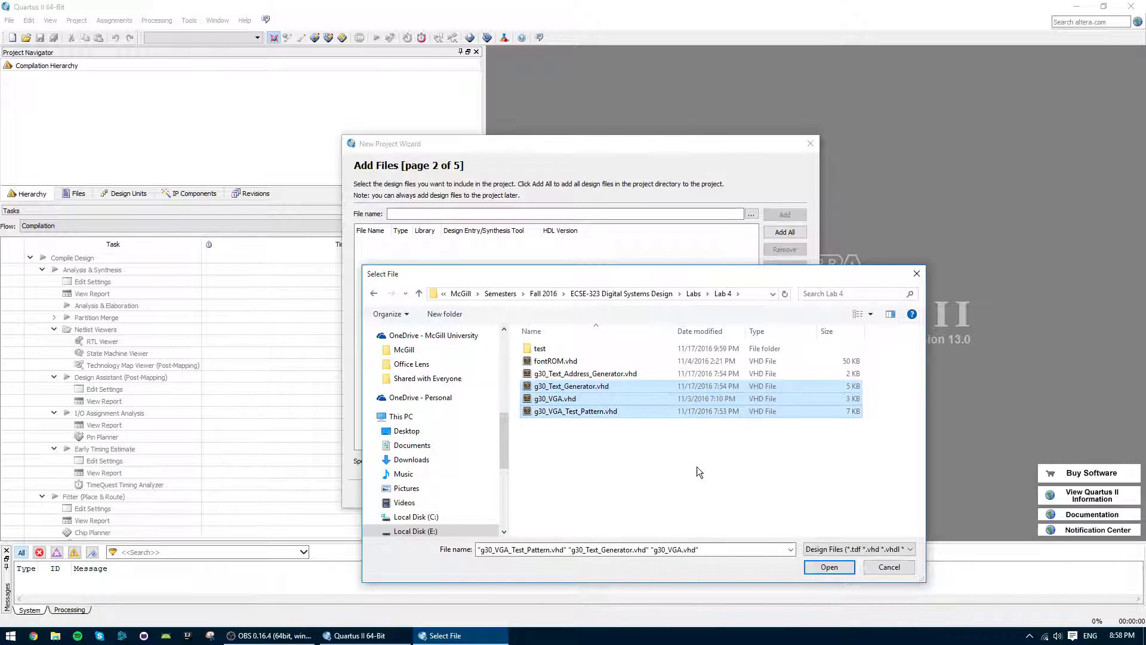
{"action": "left_click", "coordinate": [829, 566]}
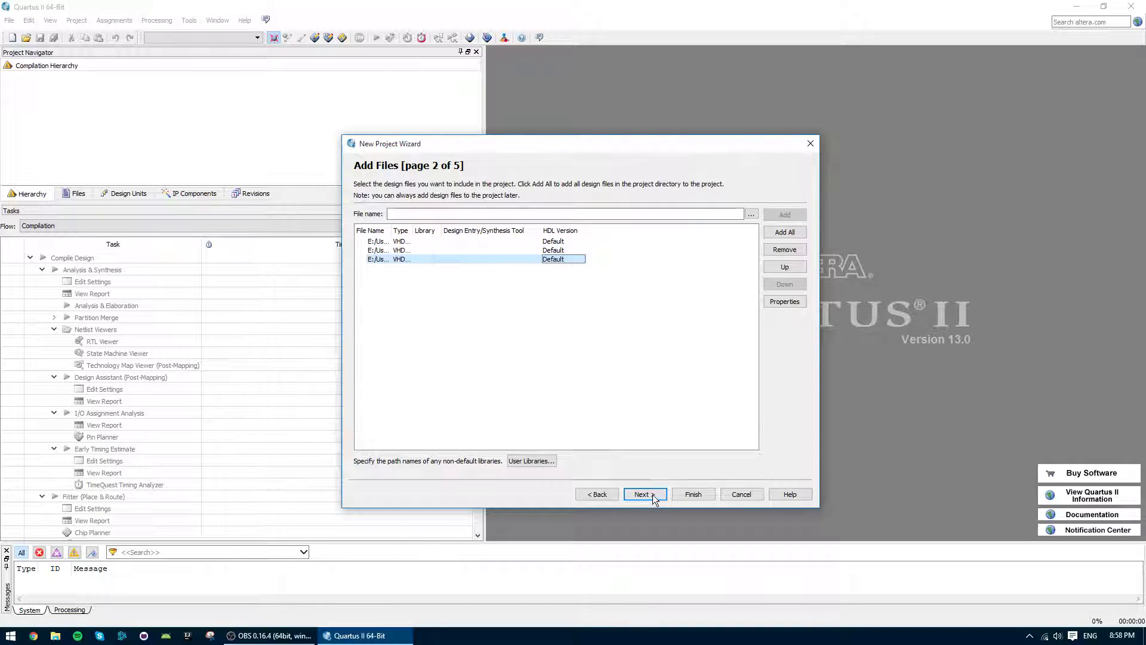
Step: Select the Cyclone II family with a specific device and continue to the EDA tool settings
{"action": "left_click", "coordinate": [644, 494]}
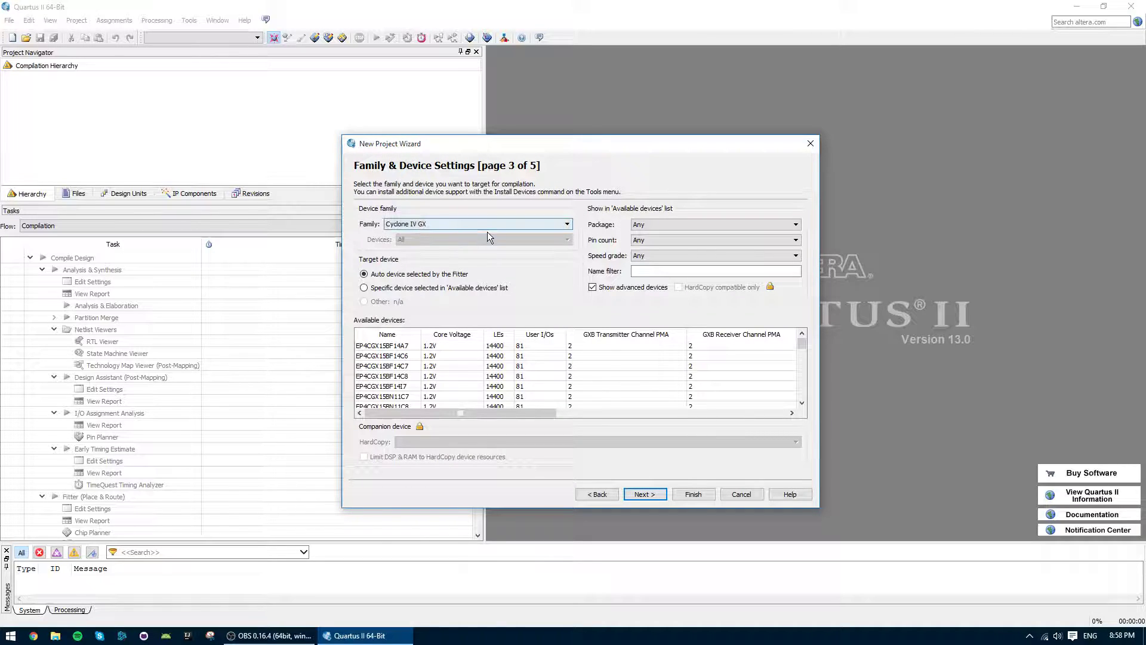
{"action": "left_click", "coordinate": [566, 223]}
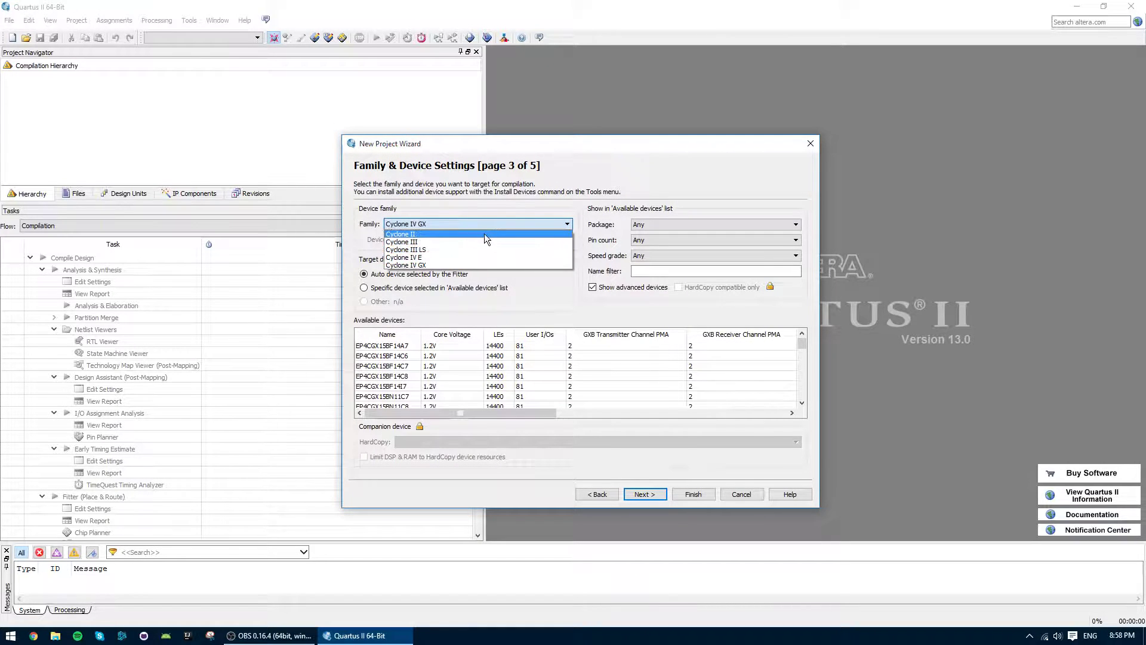
{"action": "left_click", "coordinate": [401, 234]}
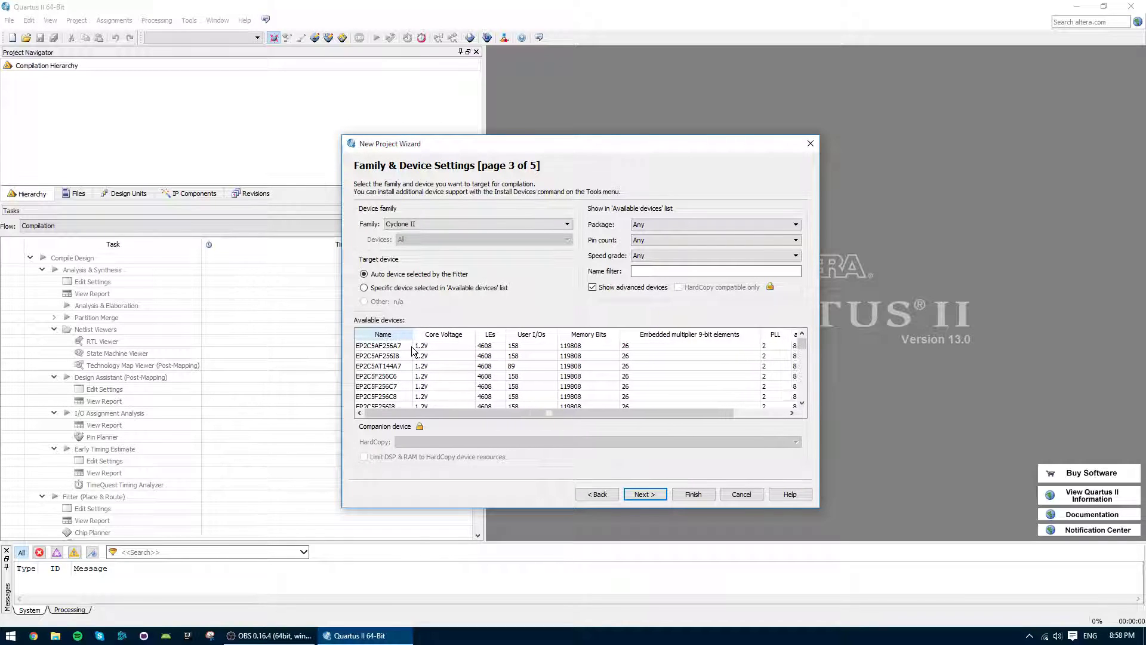
{"action": "left_click", "coordinate": [379, 355]}
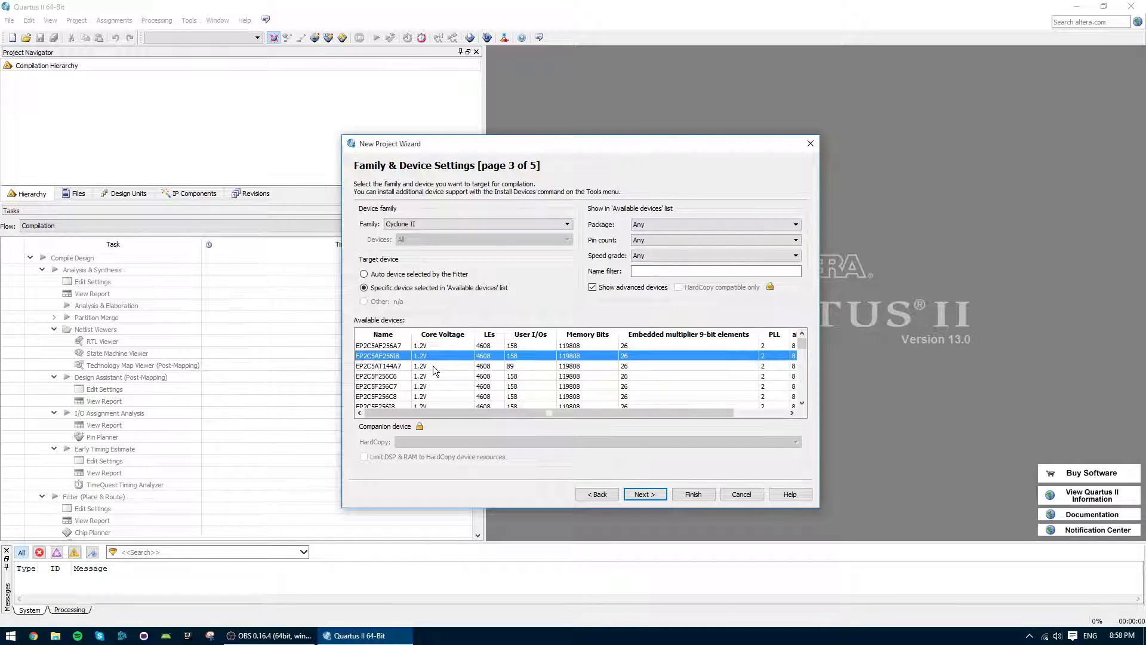
{"action": "scroll", "scroll_direction": "down", "scroll_amount": 3}
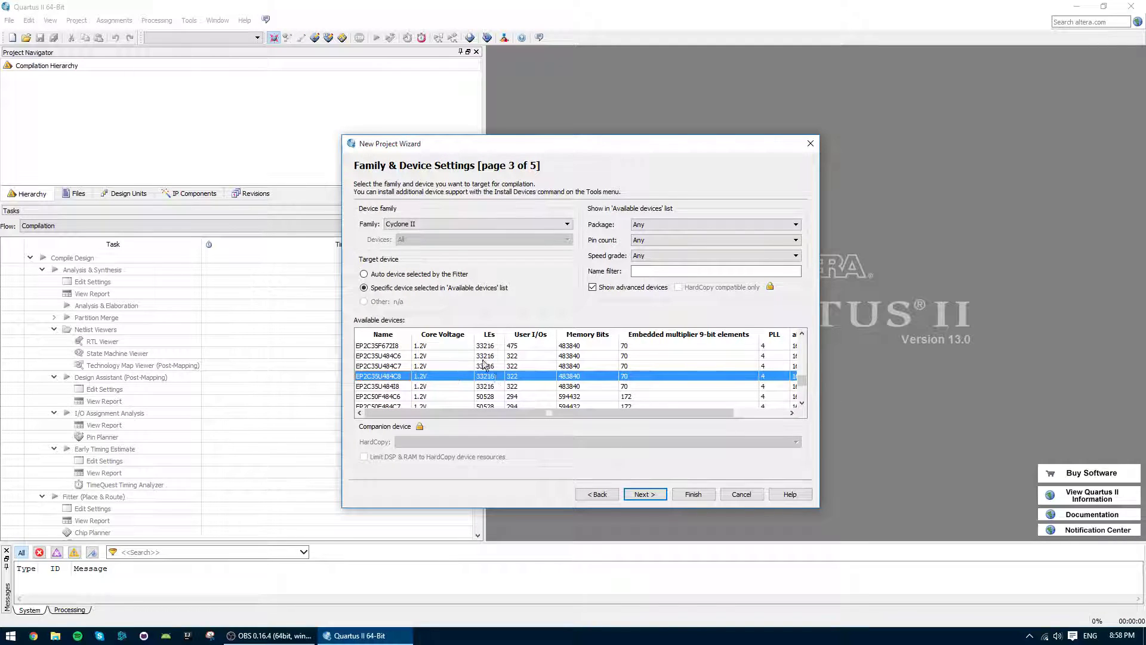
{"action": "left_click", "coordinate": [364, 274]}
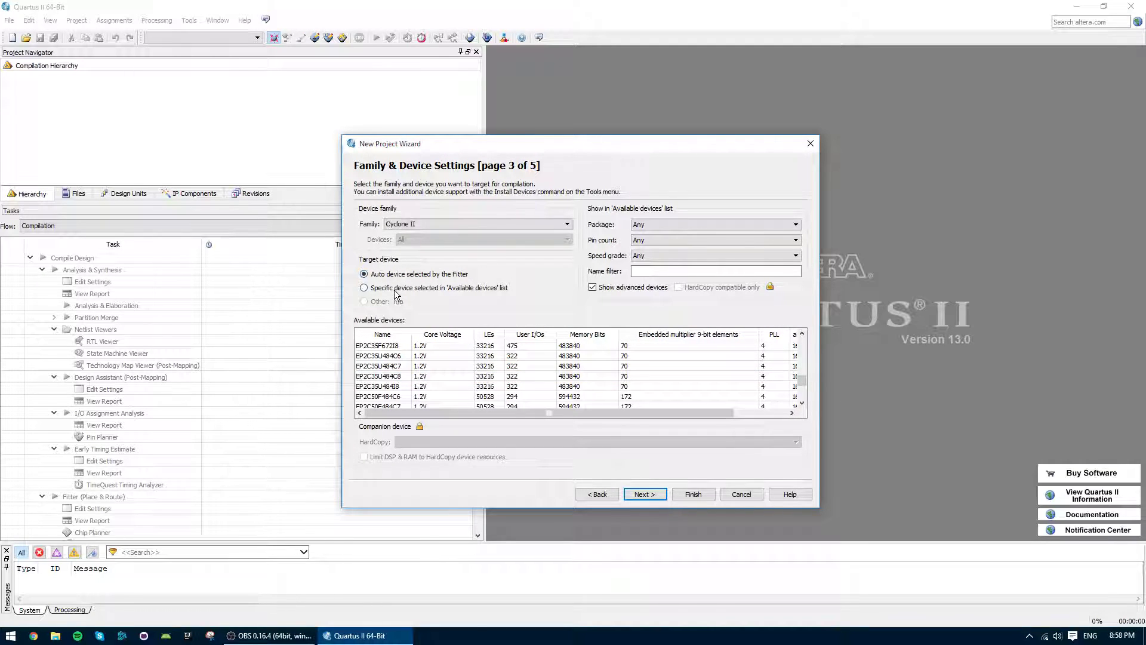
{"action": "left_click", "coordinate": [363, 288]}
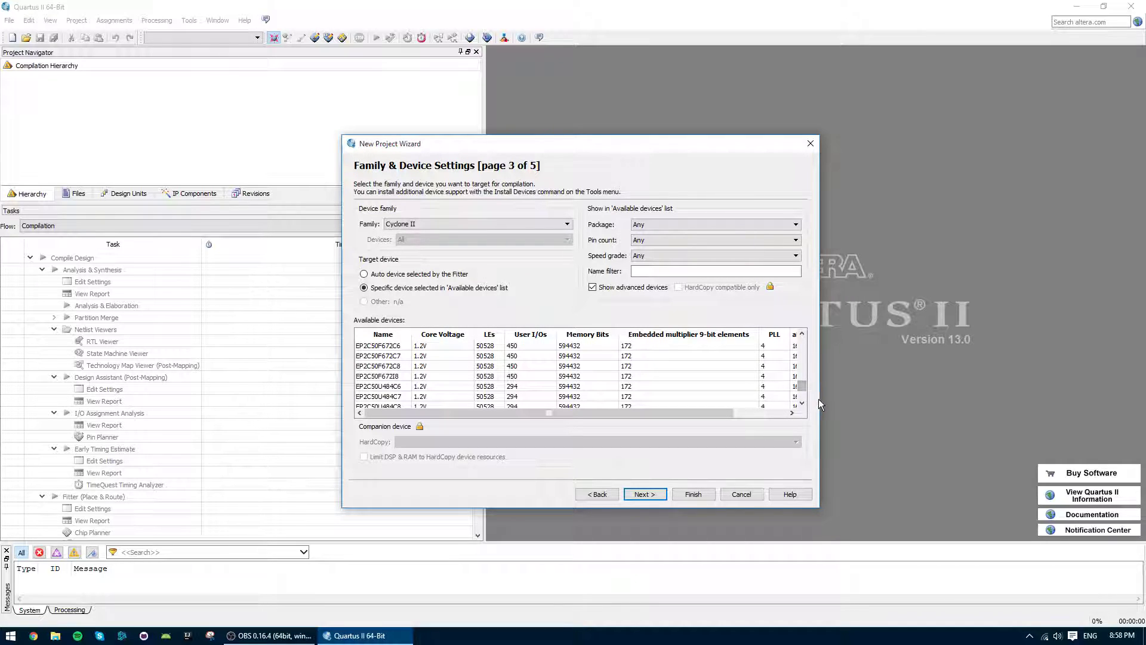
{"action": "mouse_move", "coordinate": [619, 402]}
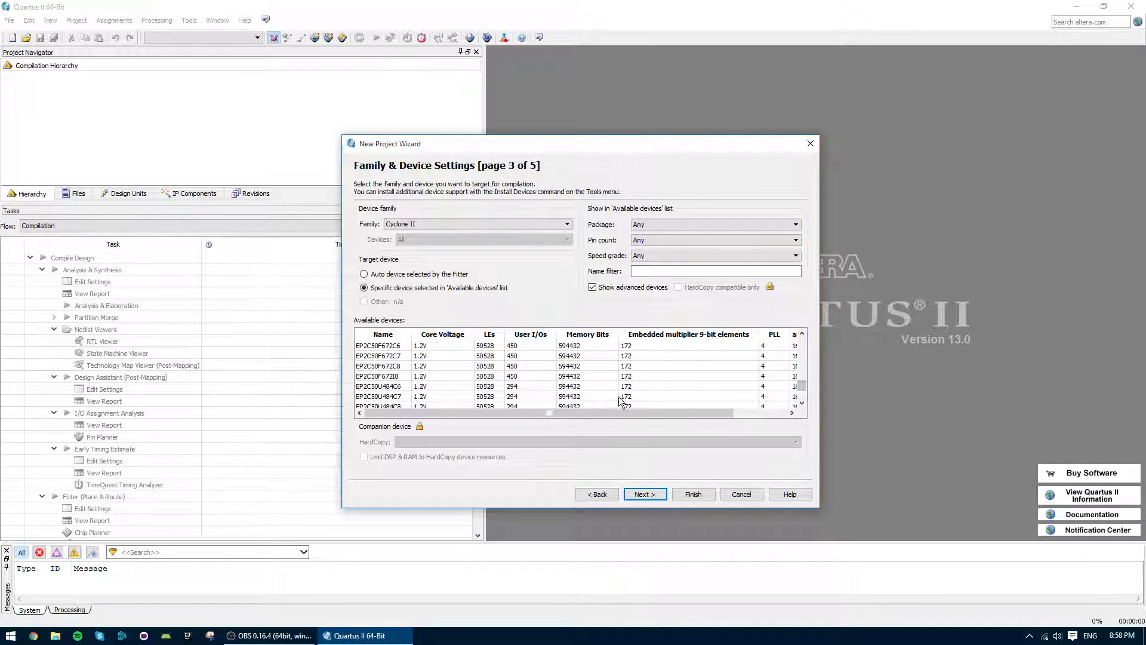
{"action": "left_click", "coordinate": [644, 493]}
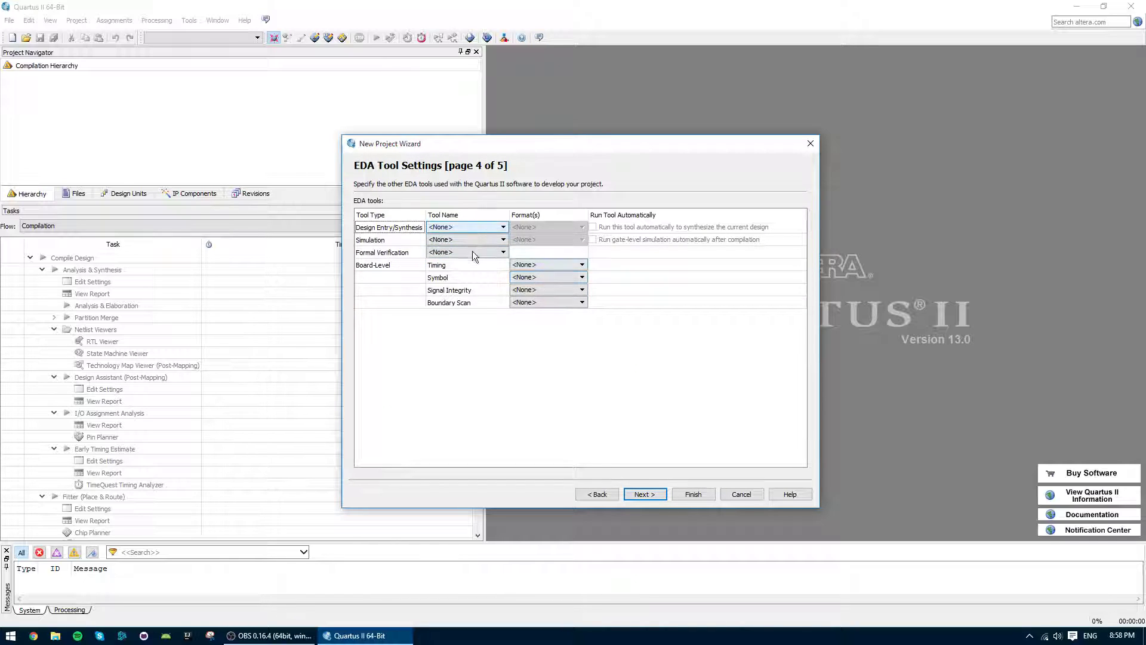
{"action": "mouse_move", "coordinate": [481, 257]}
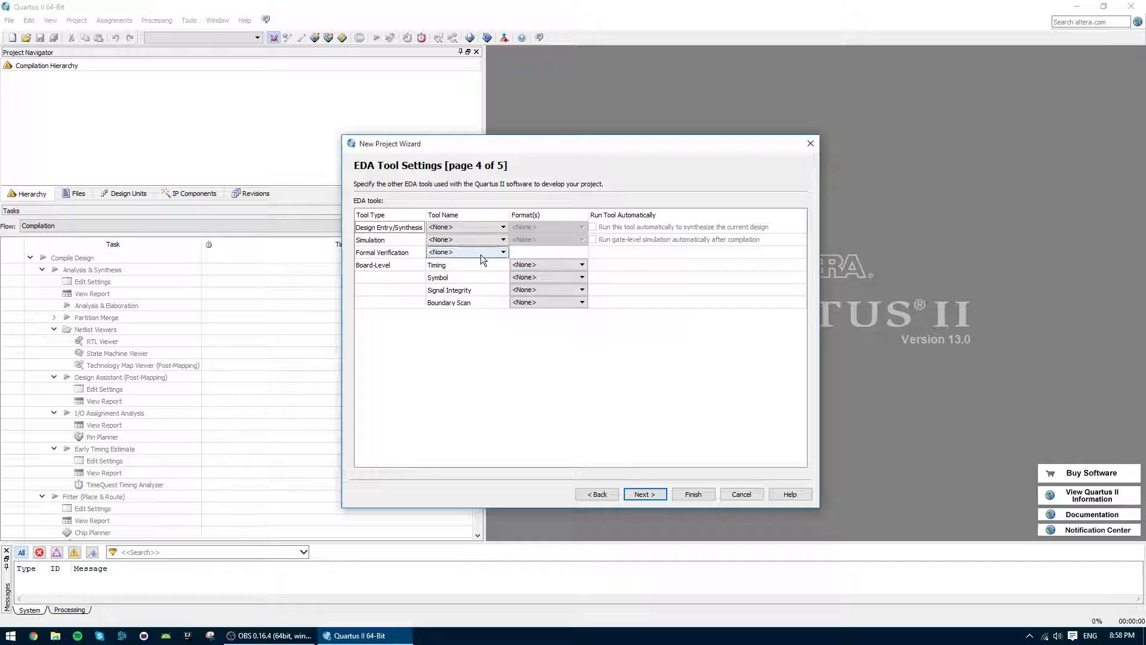
Step: Skip the EDA tools and finish creating TestProject for device EP2C50F484C6
{"action": "left_click", "coordinate": [643, 495]}
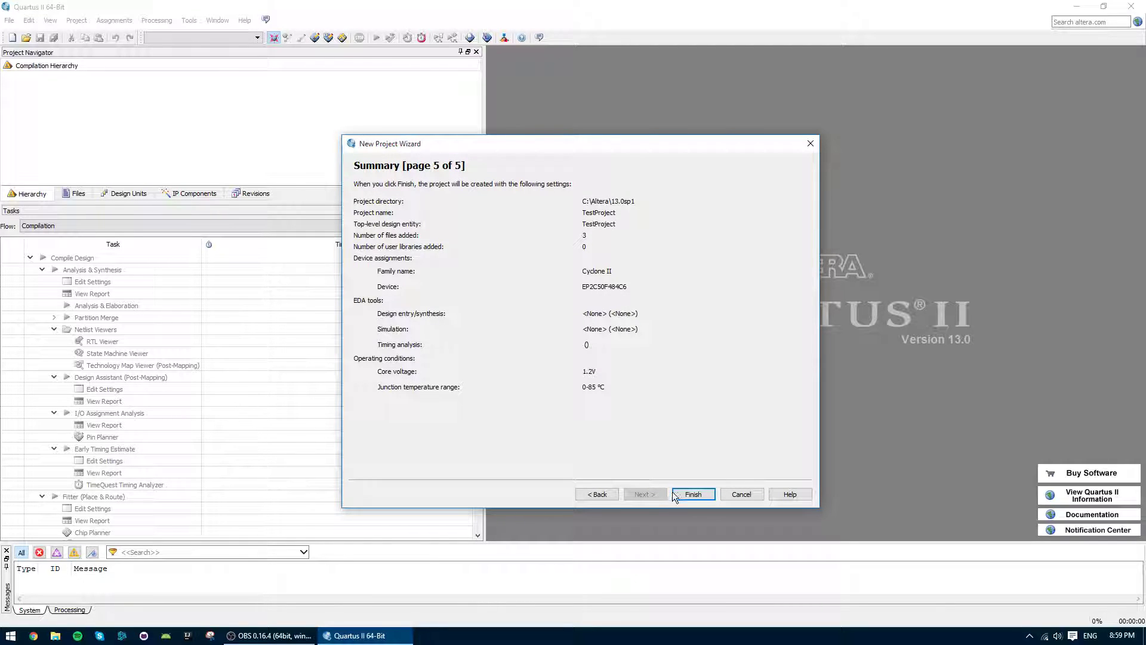
{"action": "left_click", "coordinate": [691, 494]}
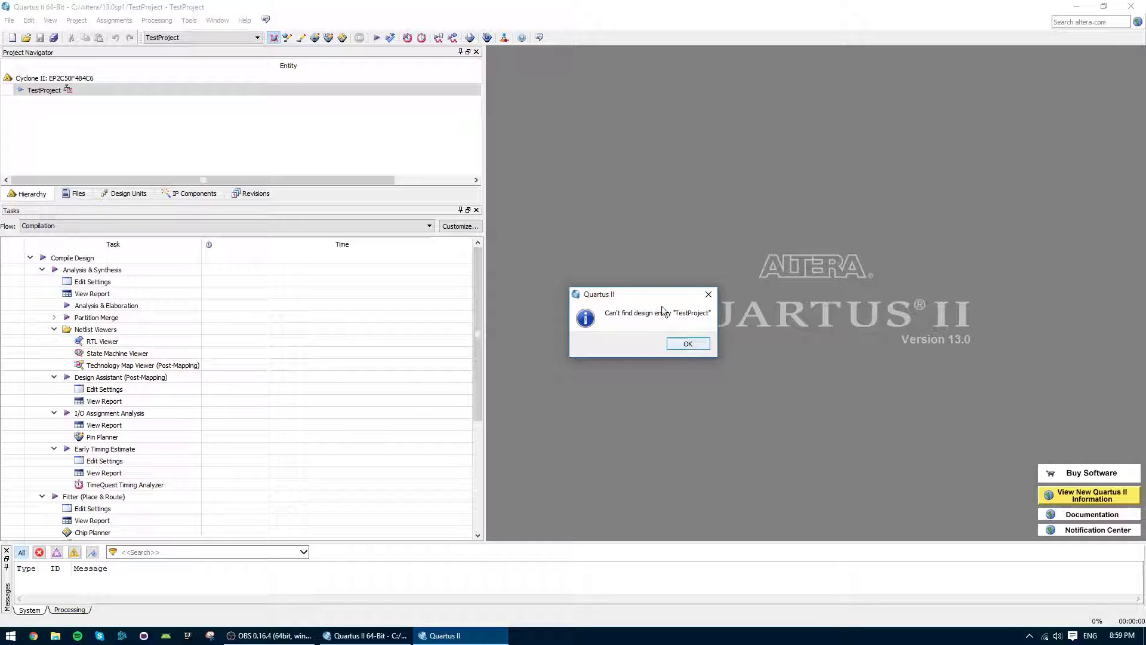
Step: Dismiss the missing-entity message and browse the three VHDL files in the Files navigator
{"action": "left_click", "coordinate": [686, 344]}
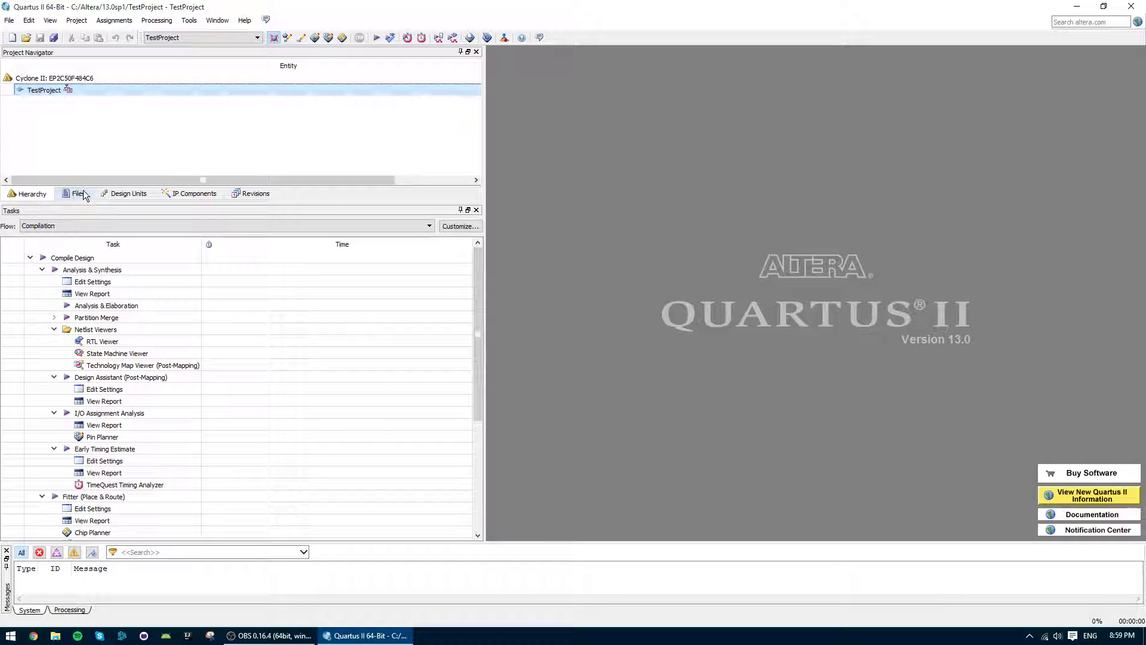
{"action": "left_click", "coordinate": [78, 193]}
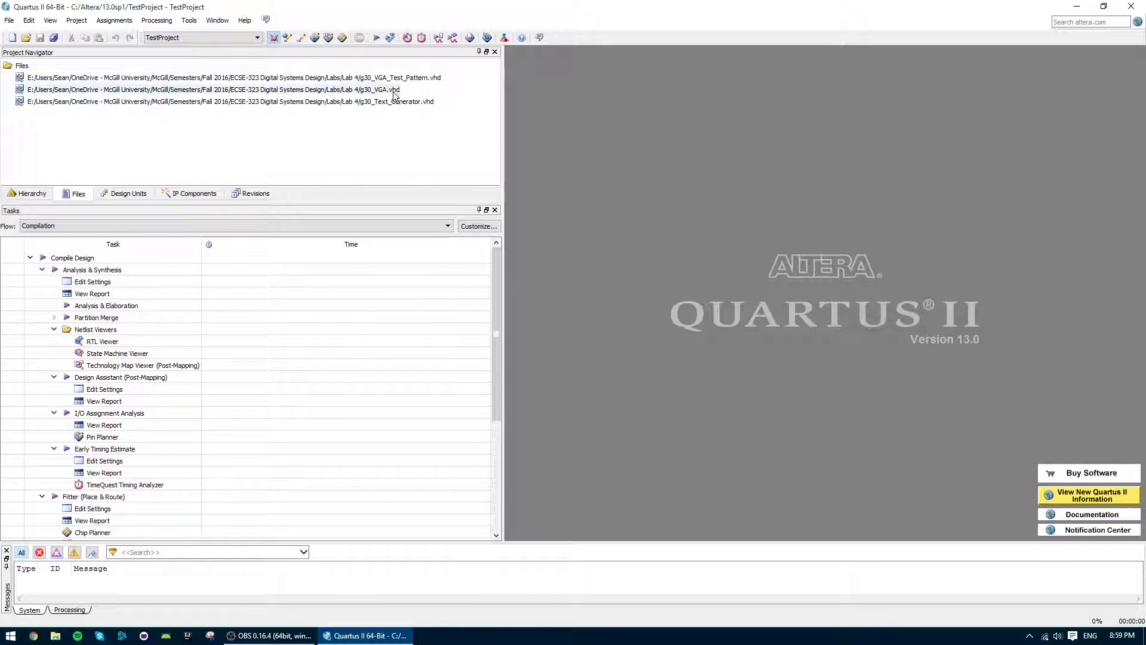
{"action": "mouse_move", "coordinate": [454, 115]}
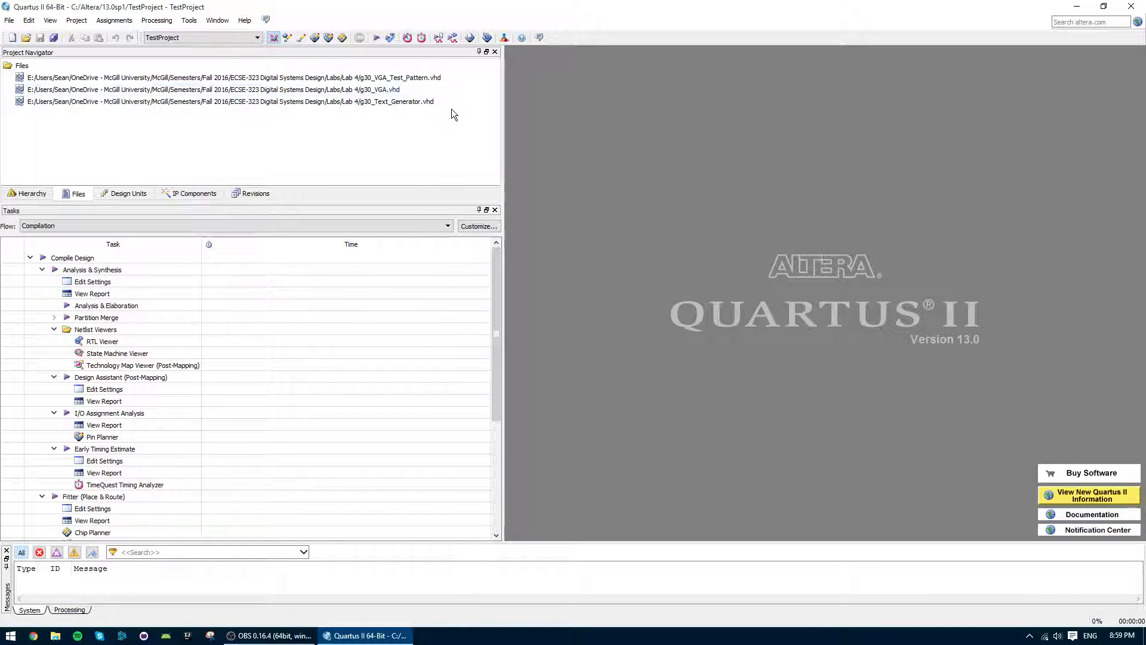
{"action": "left_click", "coordinate": [212, 89]}
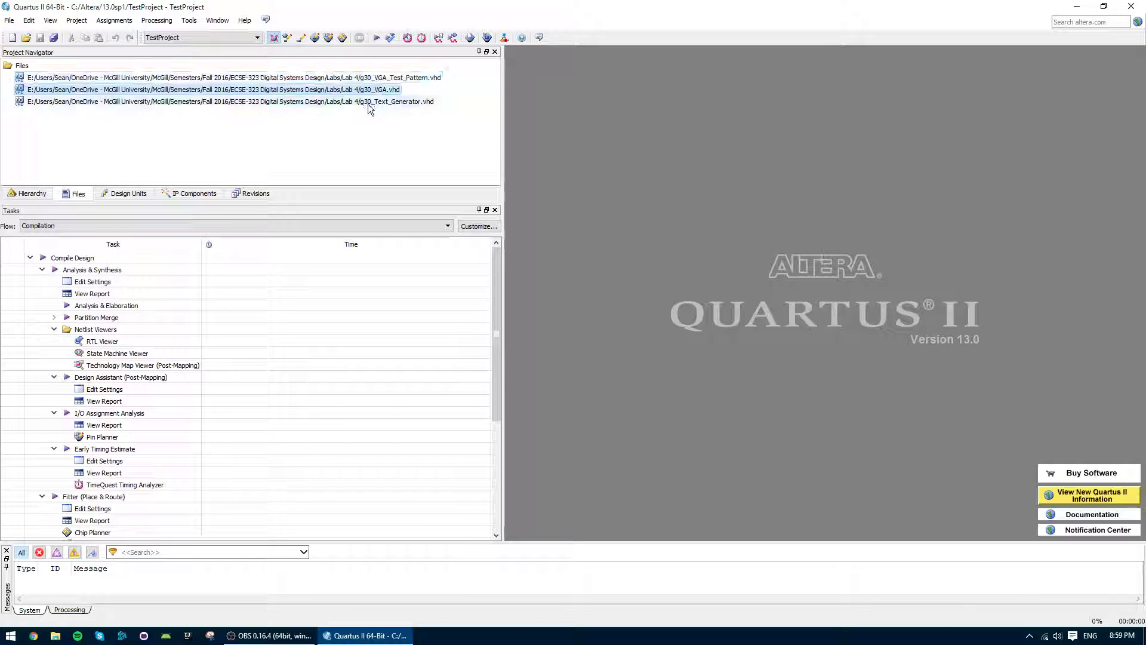
{"action": "left_click", "coordinate": [232, 77]}
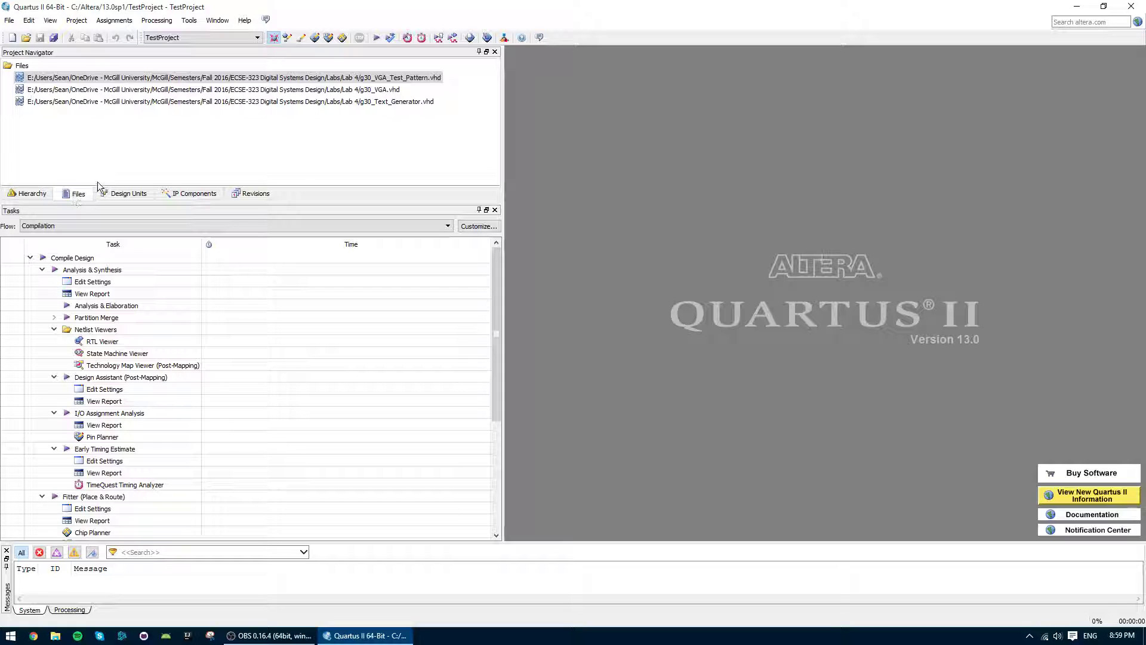
Step: Set g30_VGA_Test_Pattern as the top-level entity from the Files list
{"action": "right_click", "coordinate": [220, 76]}
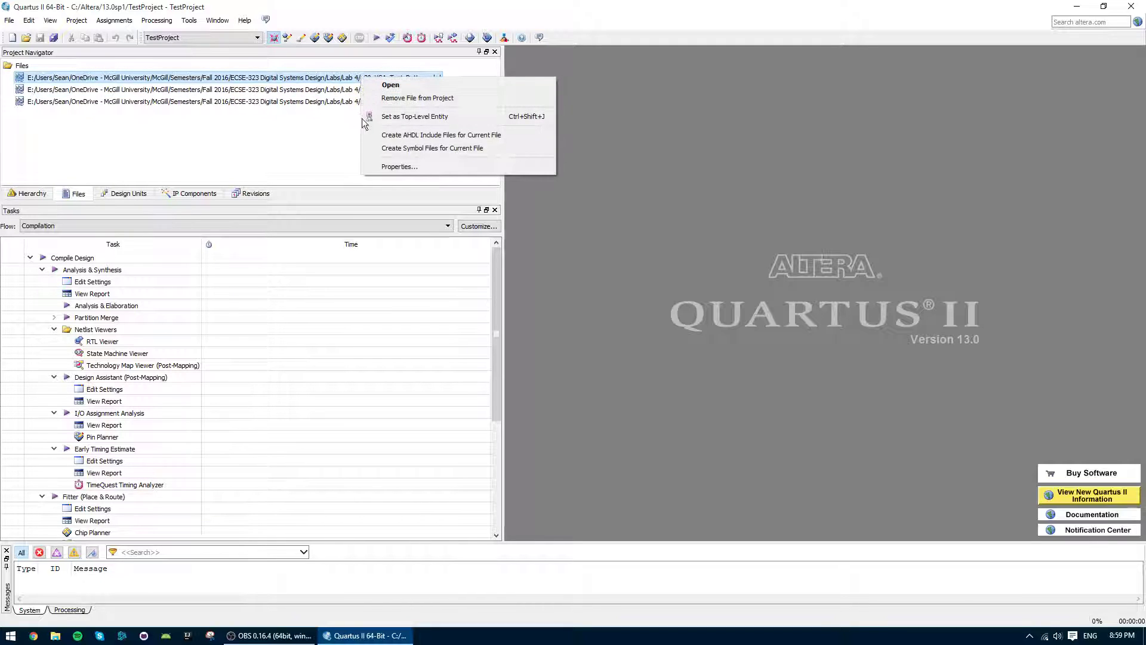
{"action": "left_click", "coordinate": [391, 84]}
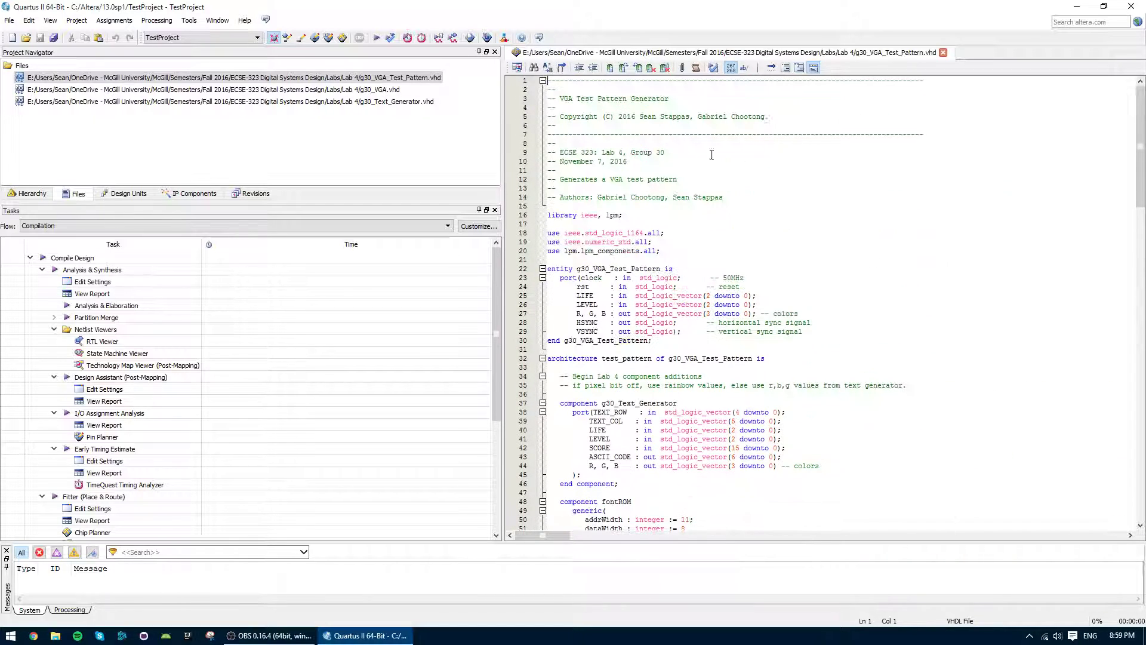
{"action": "right_click", "coordinate": [220, 77]}
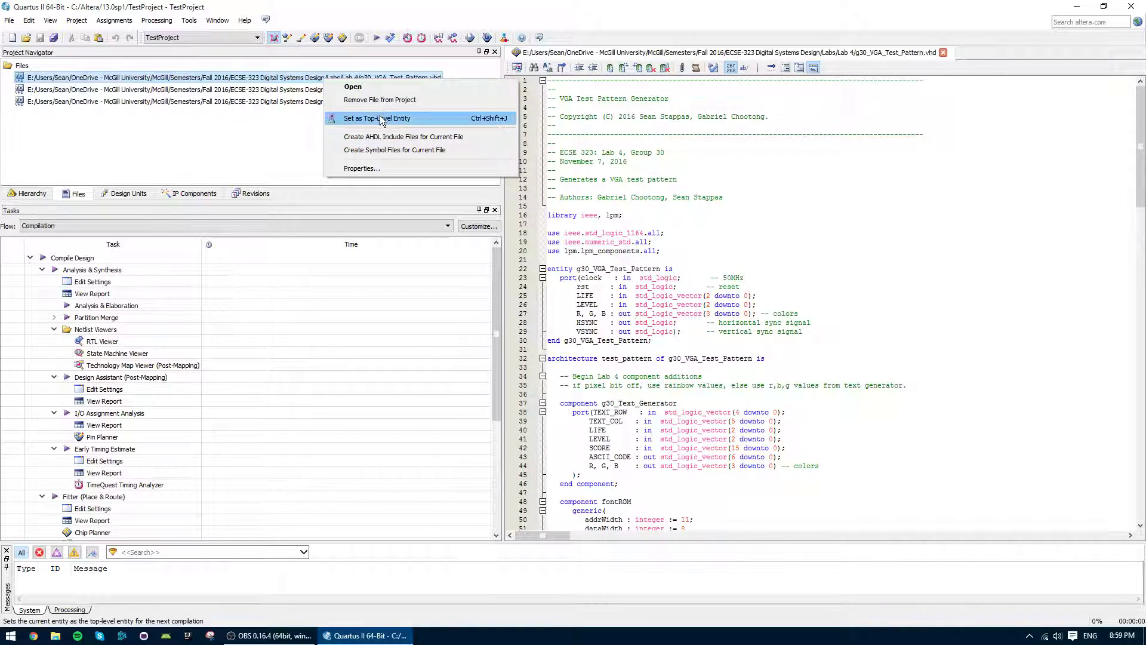
{"action": "left_click", "coordinate": [377, 118]}
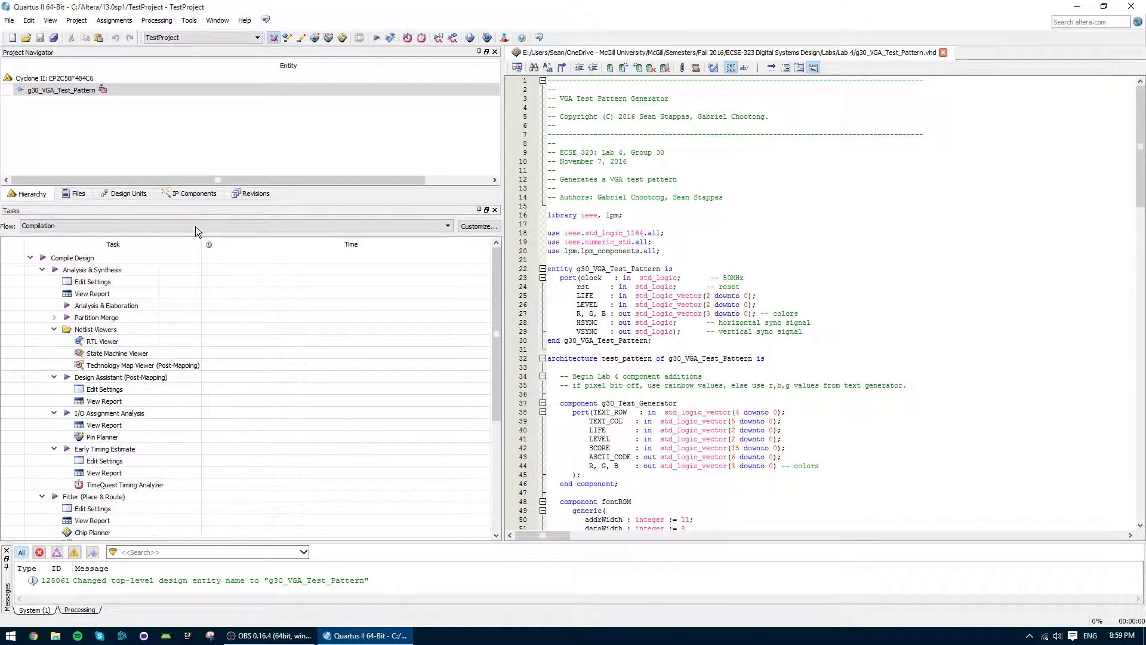
{"action": "left_click", "coordinate": [74, 194]}
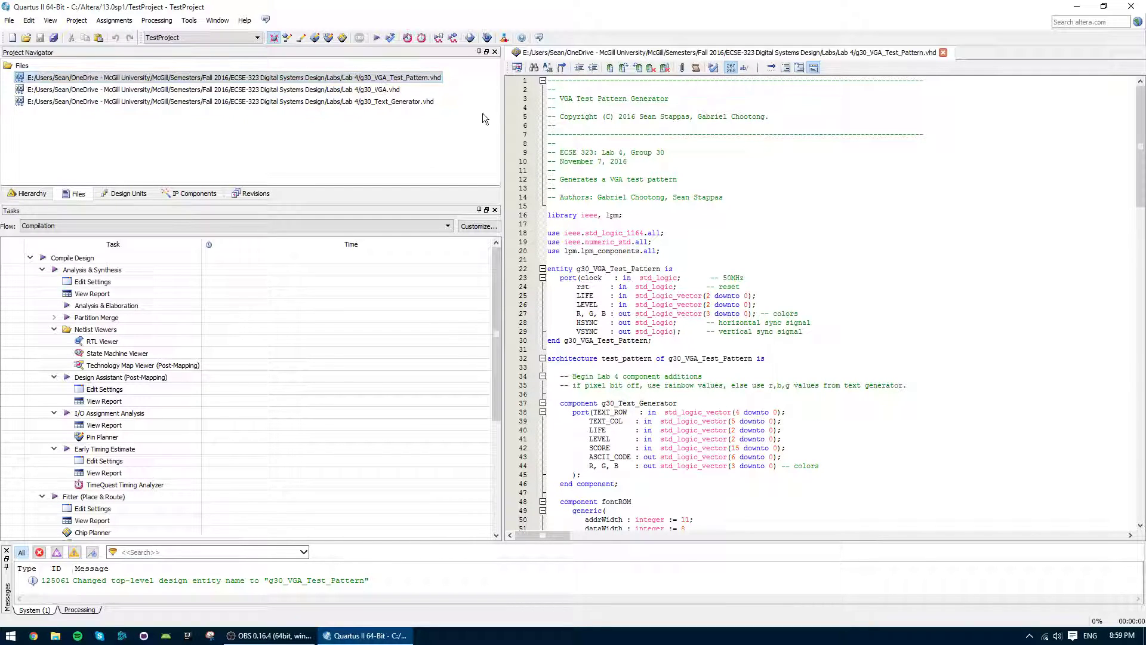
Step: Set g30_VGA as the top-level entity and verify it in the Hierarchy view
{"action": "right_click", "coordinate": [212, 90]}
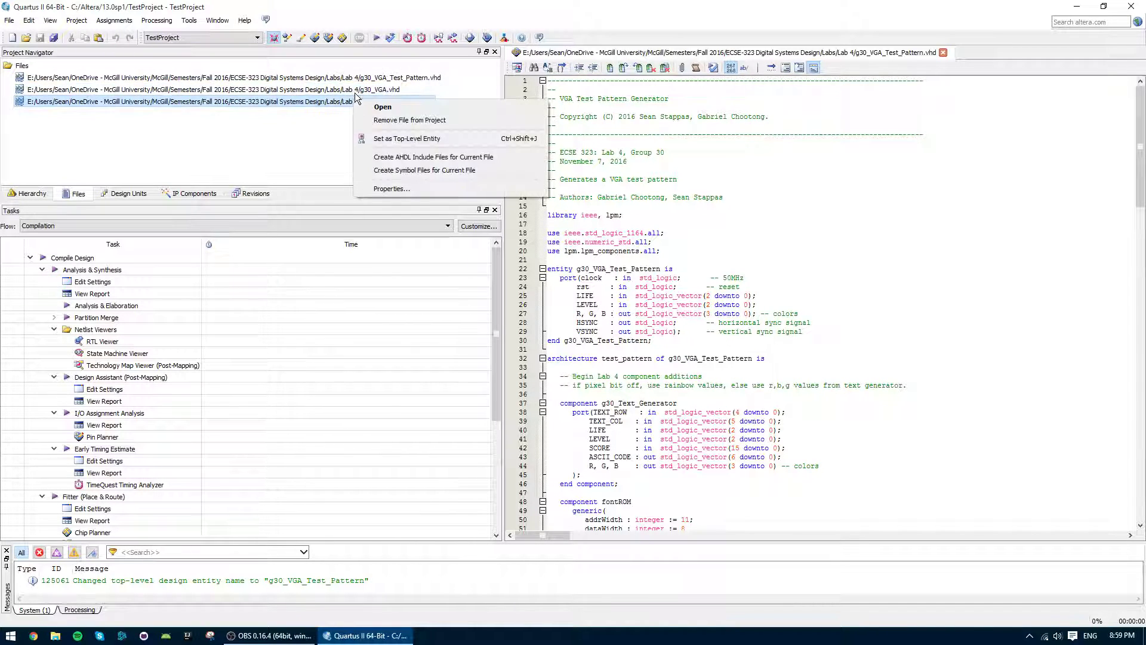
{"action": "left_click", "coordinate": [406, 139]}
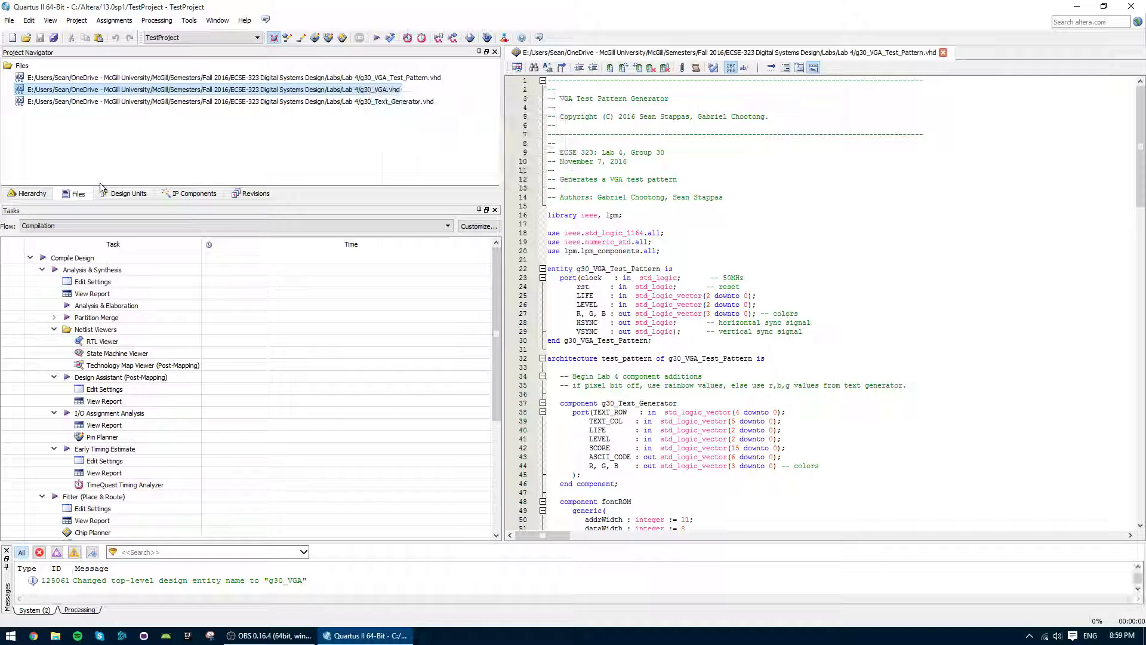
{"action": "left_click", "coordinate": [32, 194]}
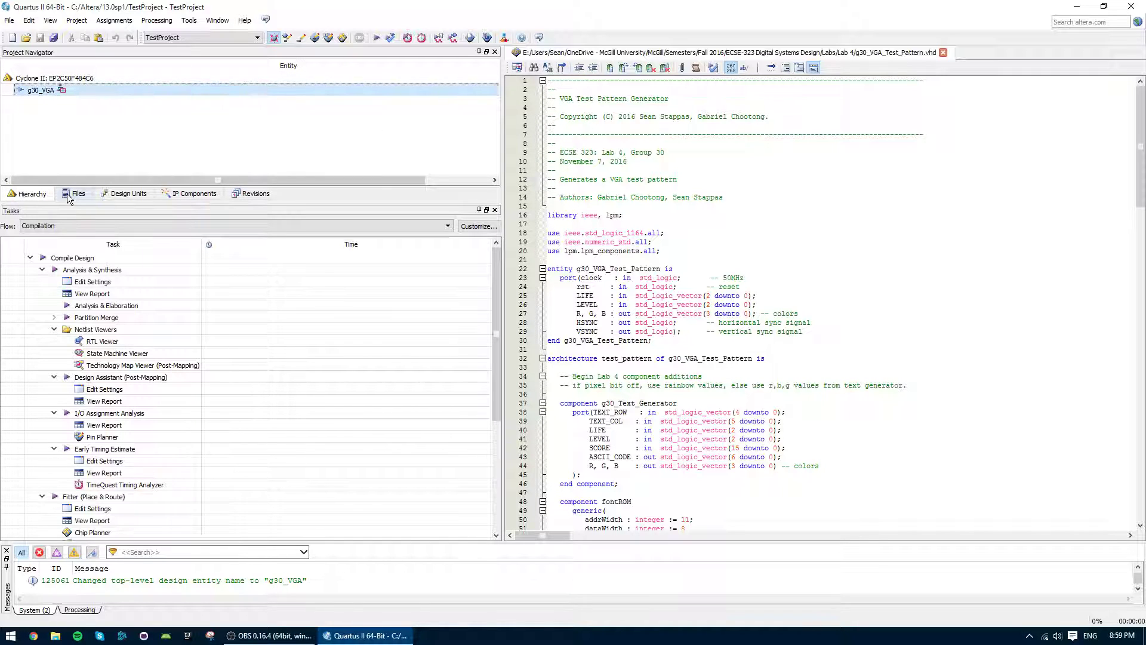
{"action": "left_click", "coordinate": [78, 193]}
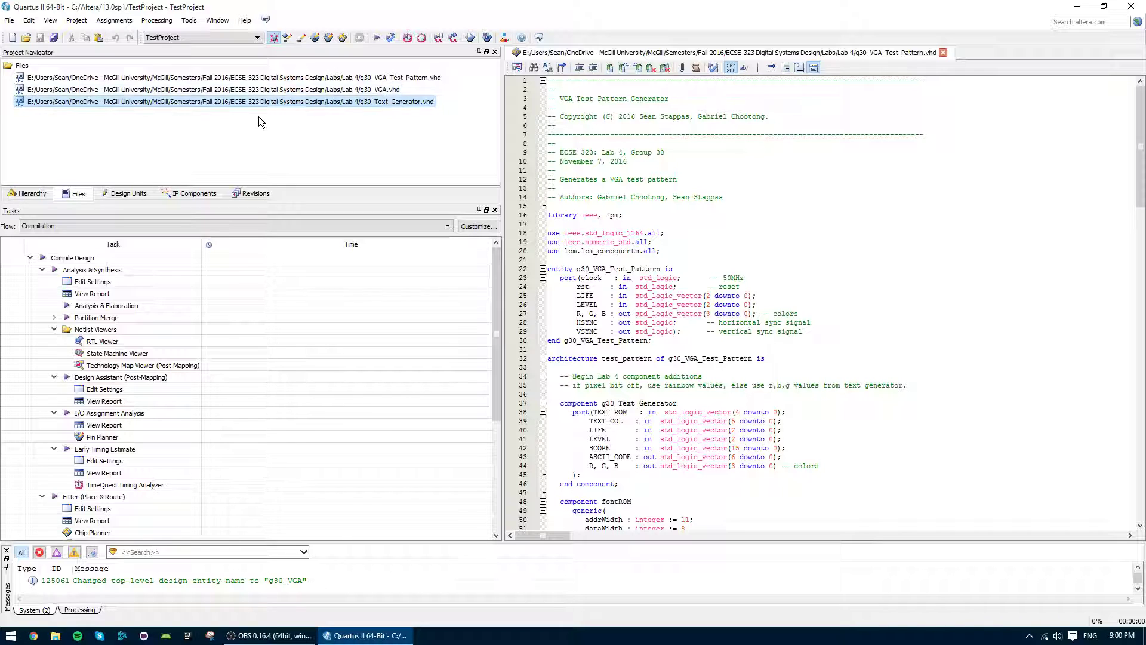
{"action": "left_click", "coordinate": [234, 78]}
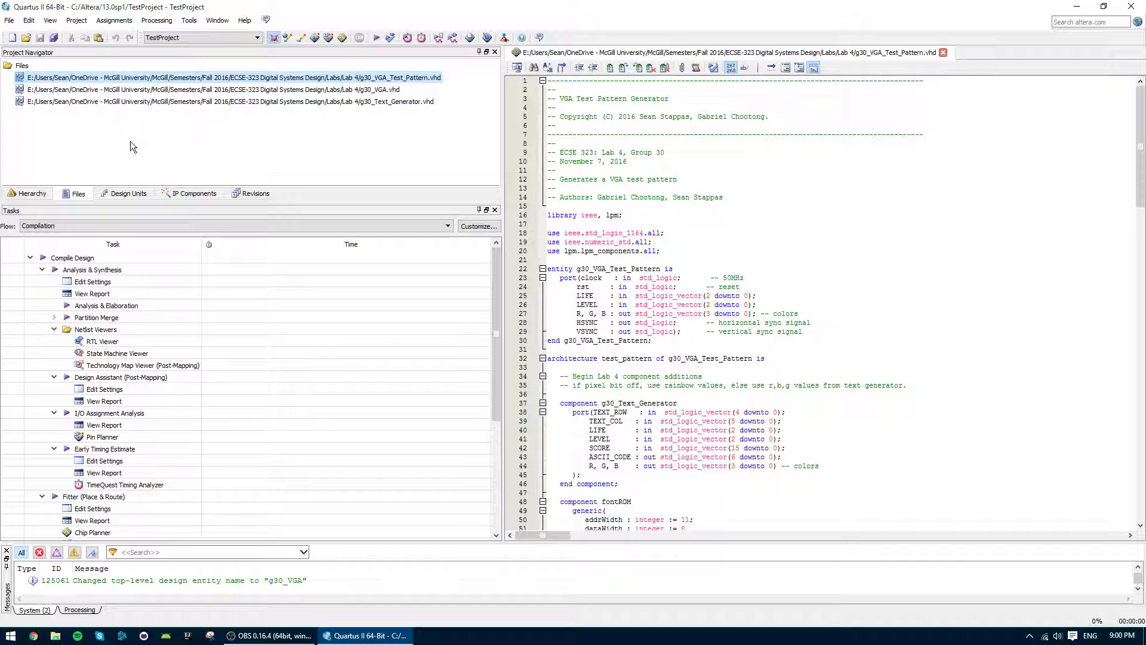
{"action": "left_click", "coordinate": [76, 20]}
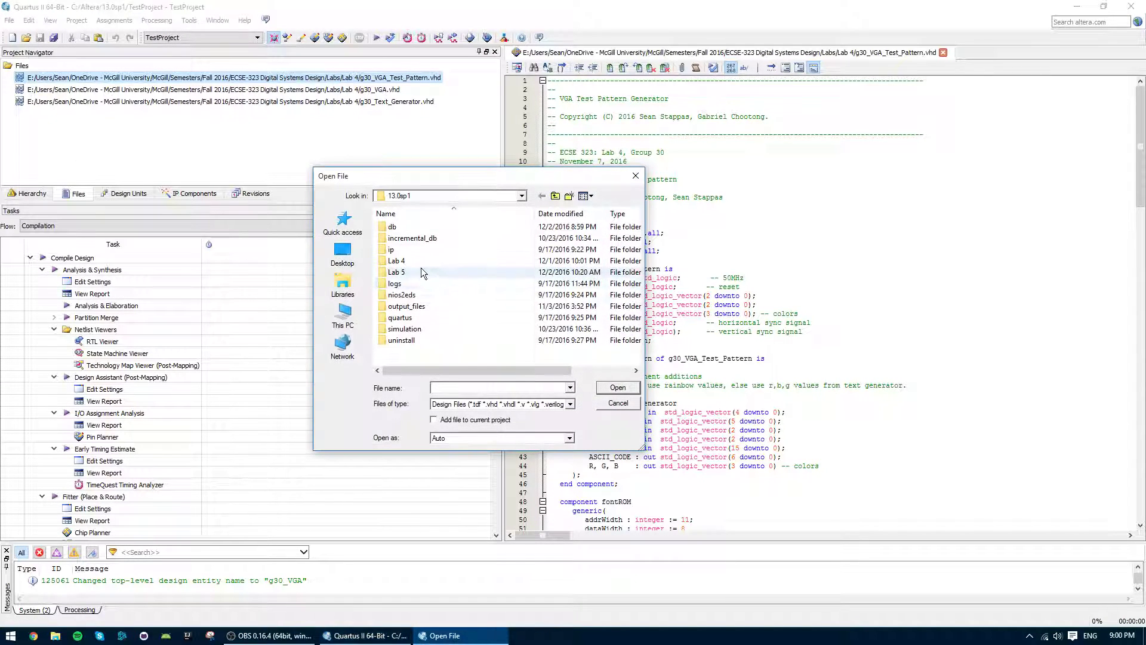
Step: Browse Quick access to the ECSE-323 Lab 5 folder and open fontROM.vhd in the editor
{"action": "left_click", "coordinate": [343, 220]}
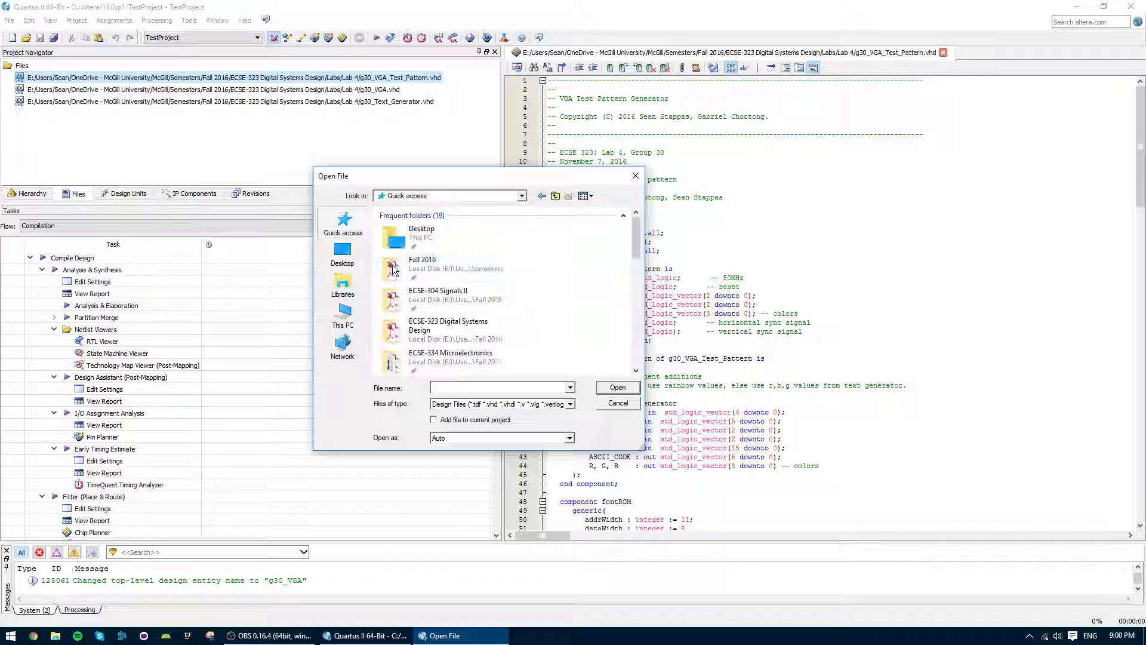
{"action": "scroll", "scroll_direction": "down", "scroll_amount": 3}
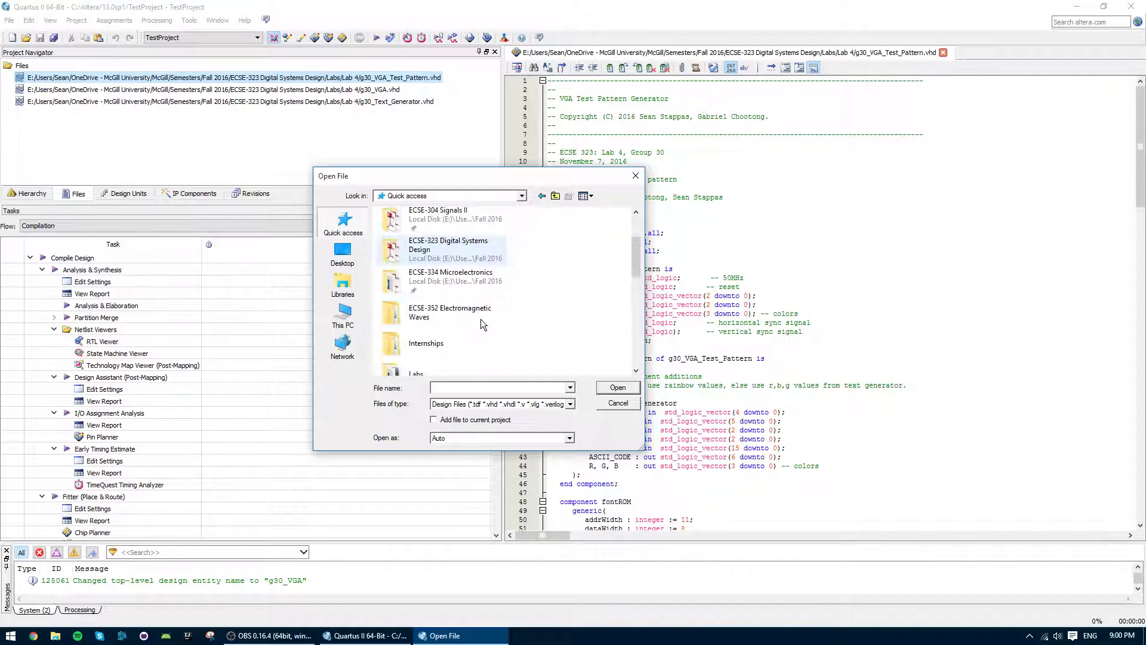
{"action": "double_click", "coordinate": [415, 374]}
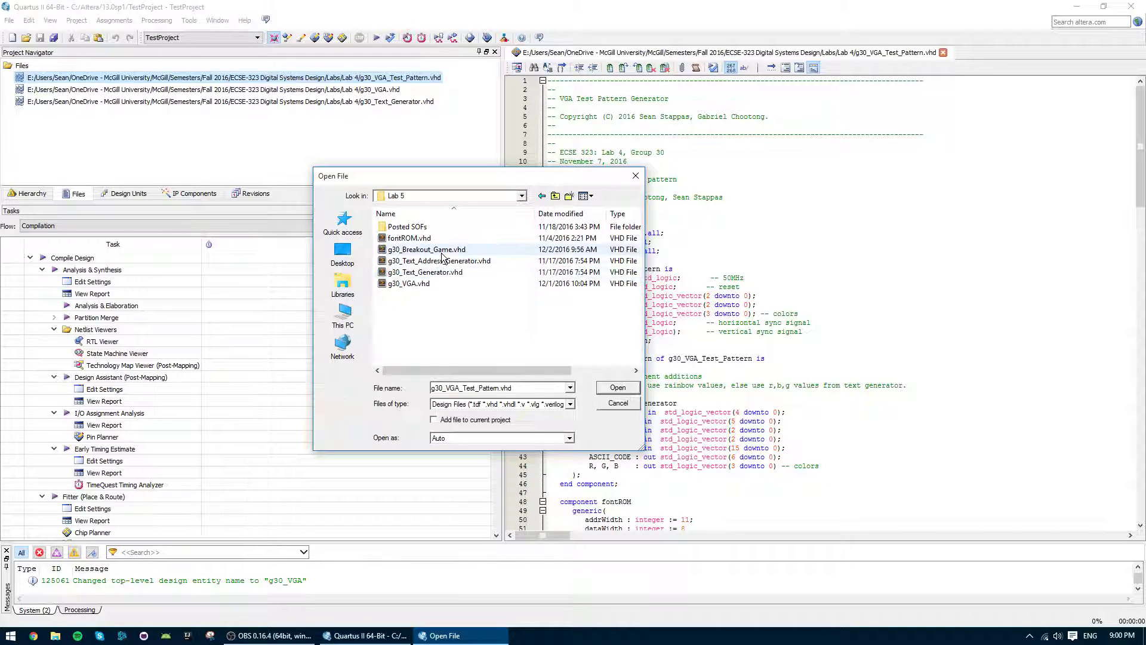
{"action": "left_click", "coordinate": [616, 387]}
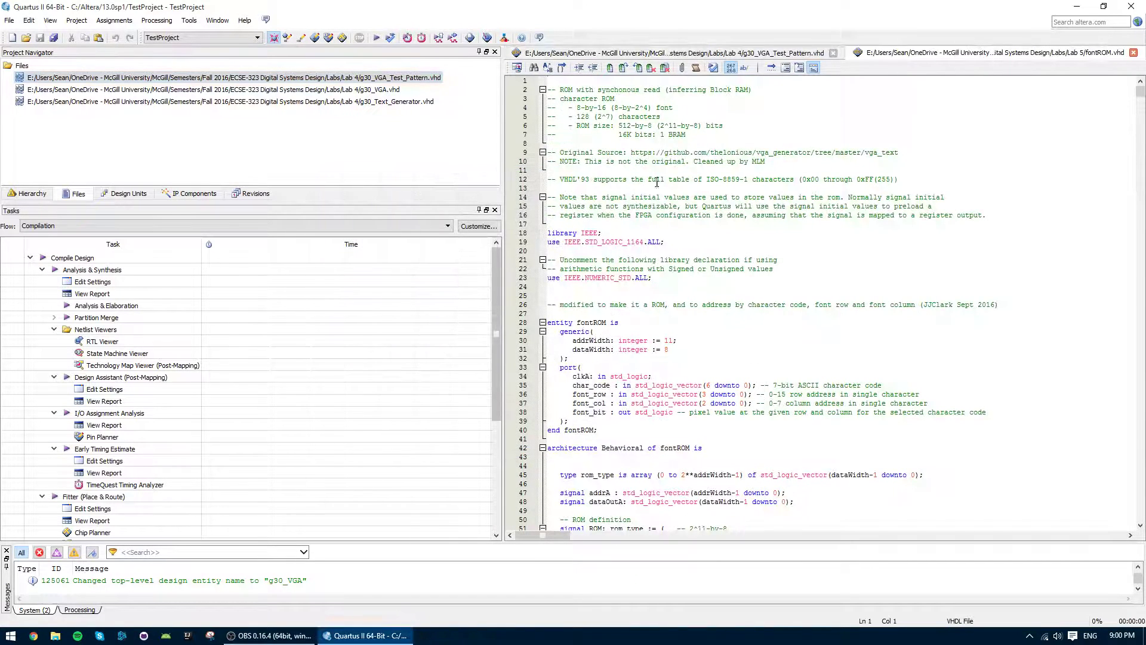
Step: Add the open fontROM.vhd to the project via Project > Add Current File to Project
{"action": "left_click", "coordinate": [77, 20]}
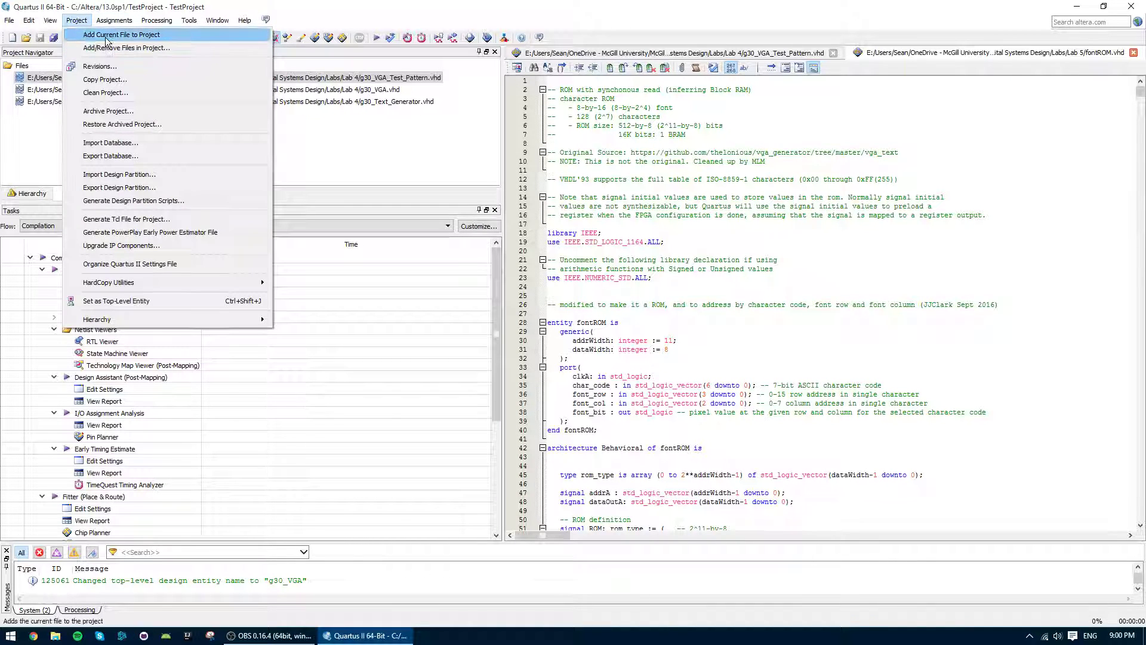
{"action": "left_click", "coordinate": [120, 35]}
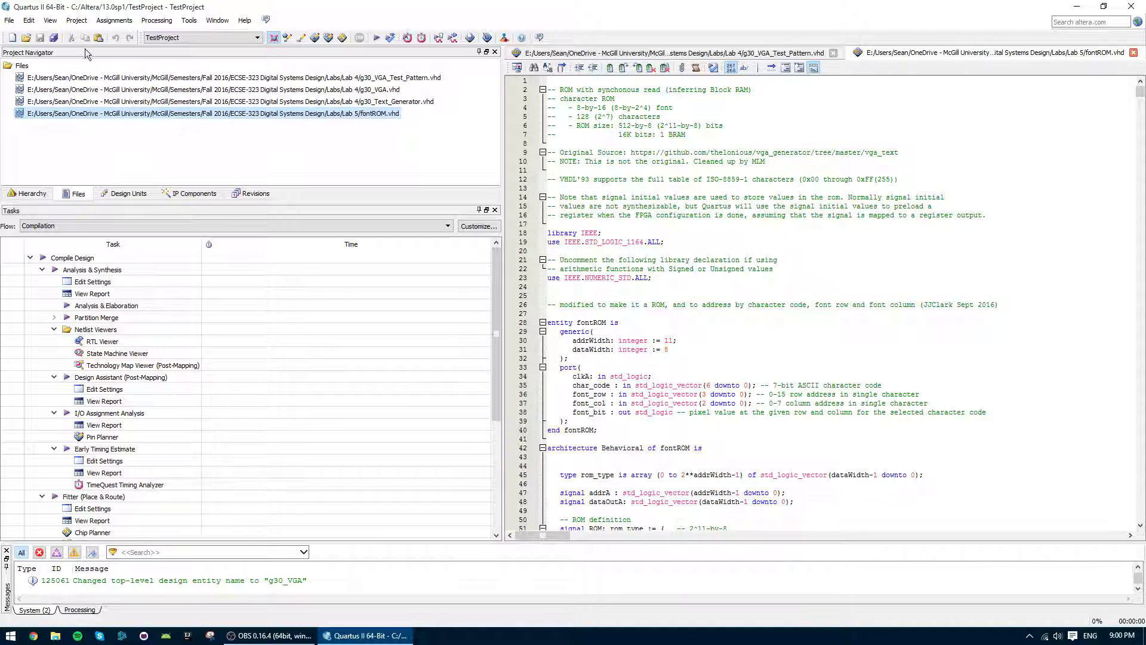
{"action": "left_click", "coordinate": [51, 20]}
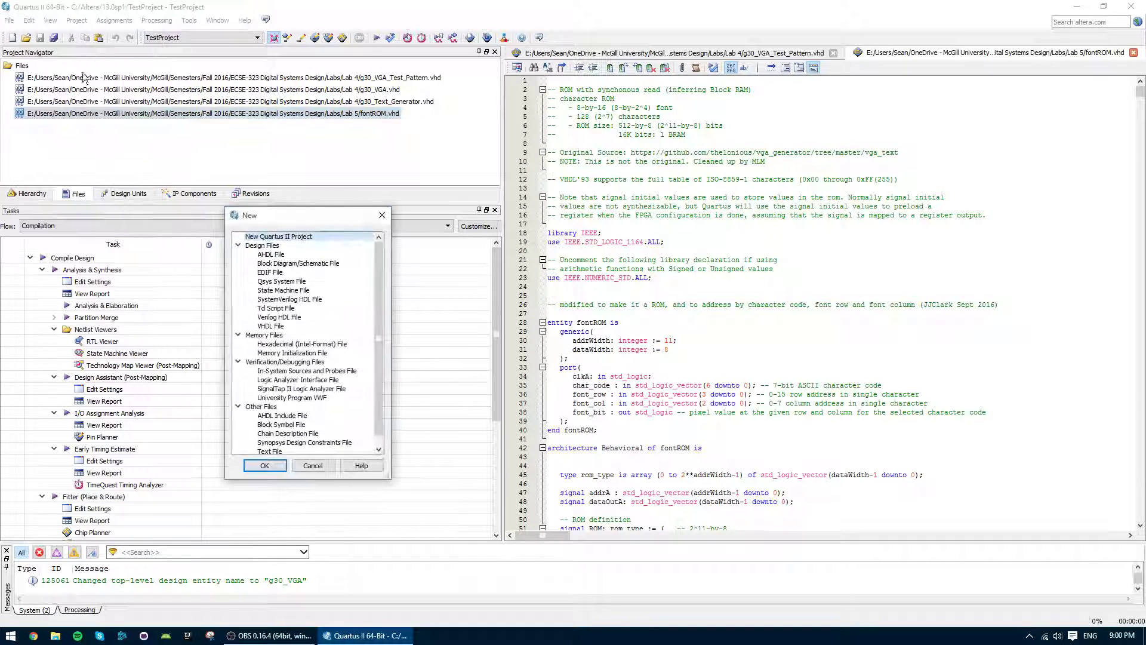
Step: Create a blank VHDL file and paste in the VGA test pattern header code
{"action": "left_click", "coordinate": [271, 326]}
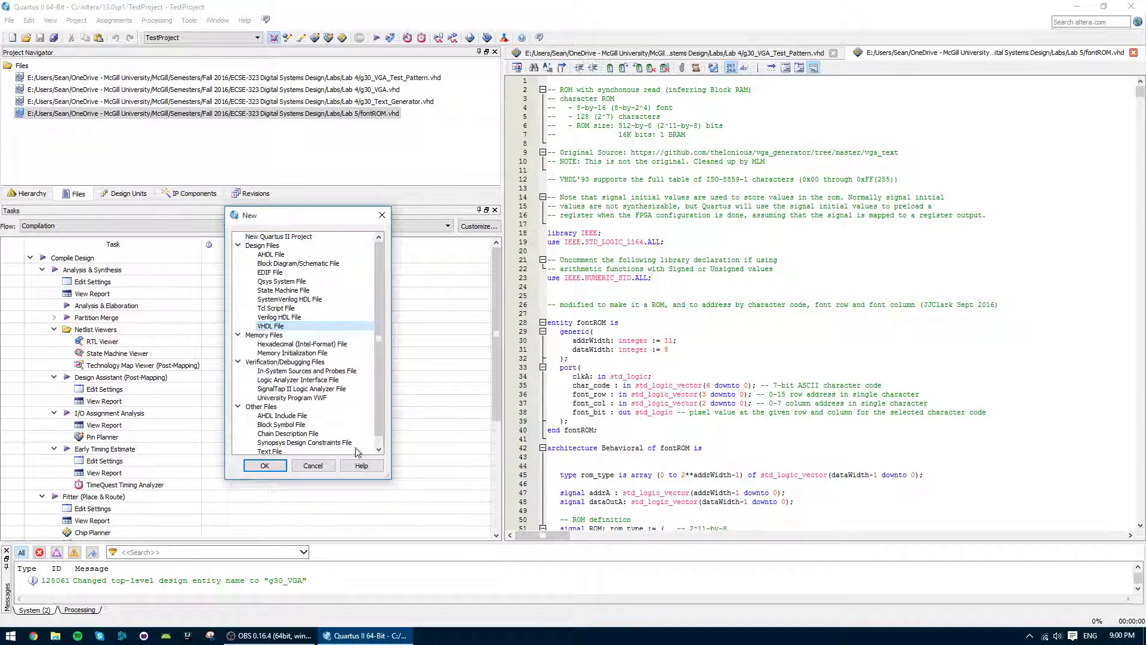
{"action": "left_click", "coordinate": [265, 464]}
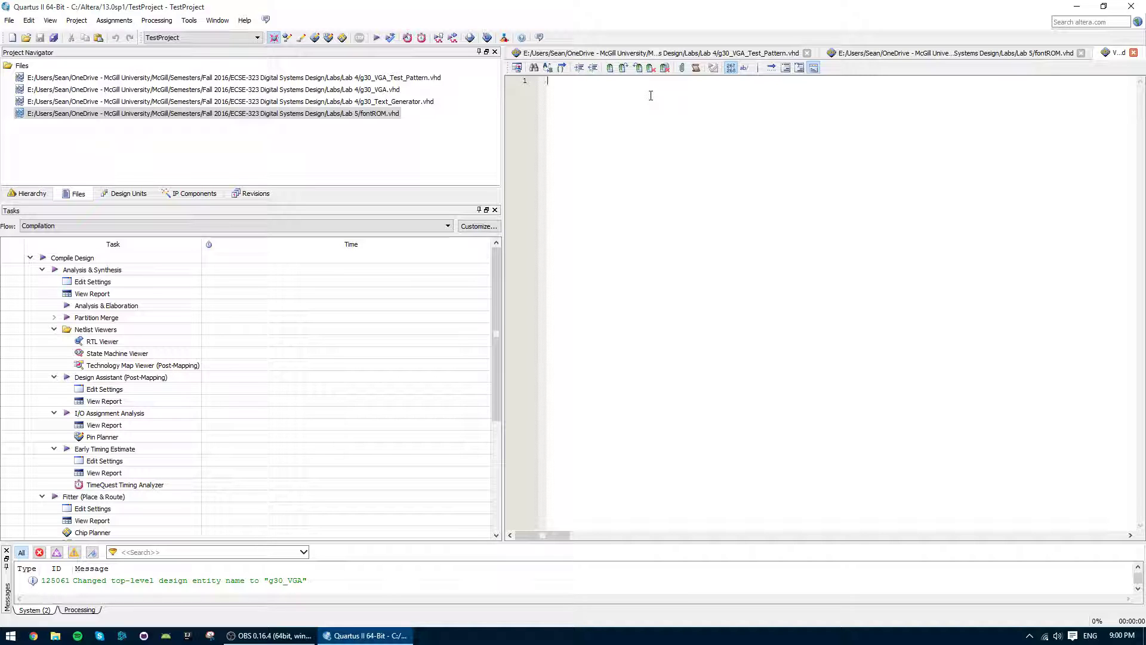
{"action": "type", "text": "in"}
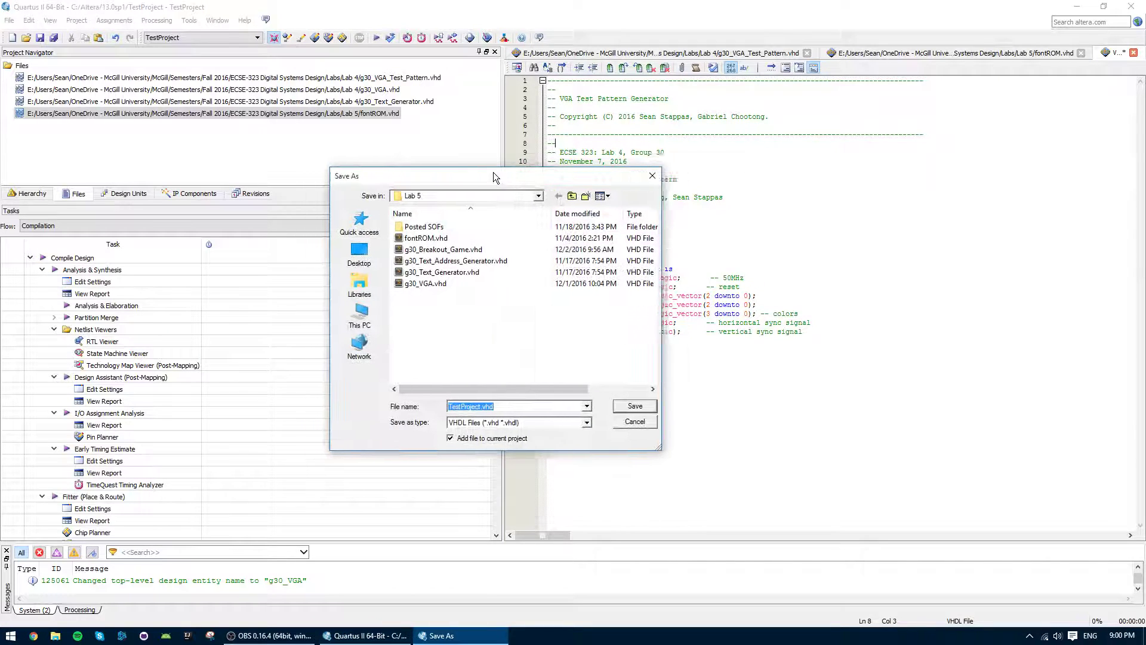
Step: Save the file as Test.vhd on the Desktop, added to the project, and select it in the Files list
{"action": "left_click", "coordinate": [359, 253]}
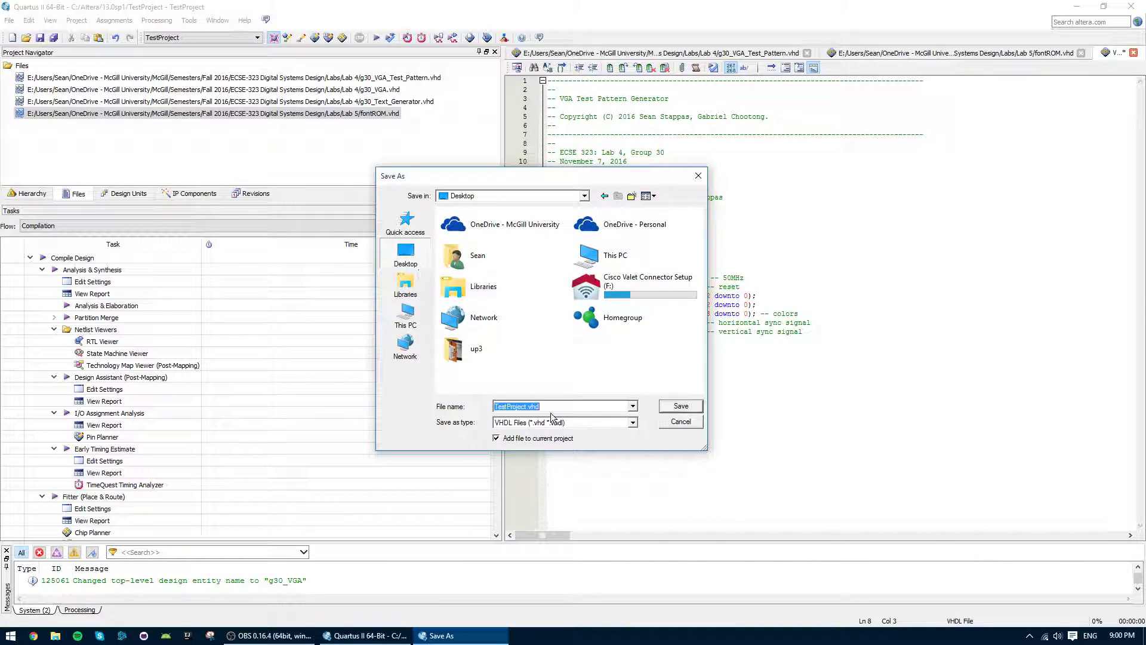
{"action": "left_click", "coordinate": [679, 406]}
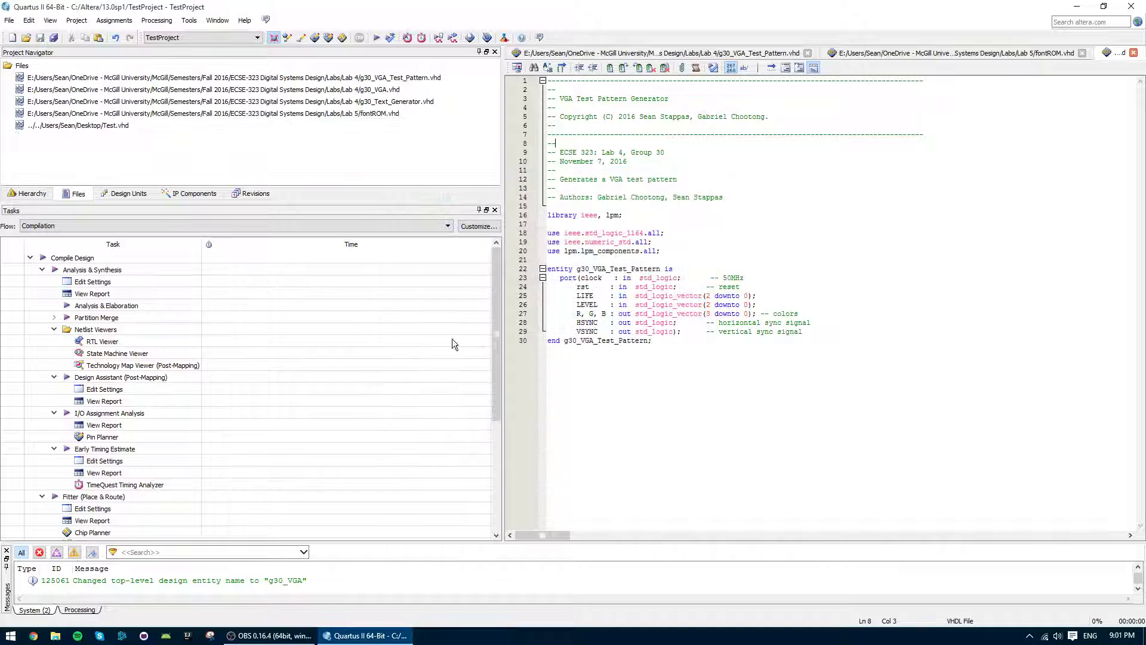
{"action": "left_click", "coordinate": [80, 126]}
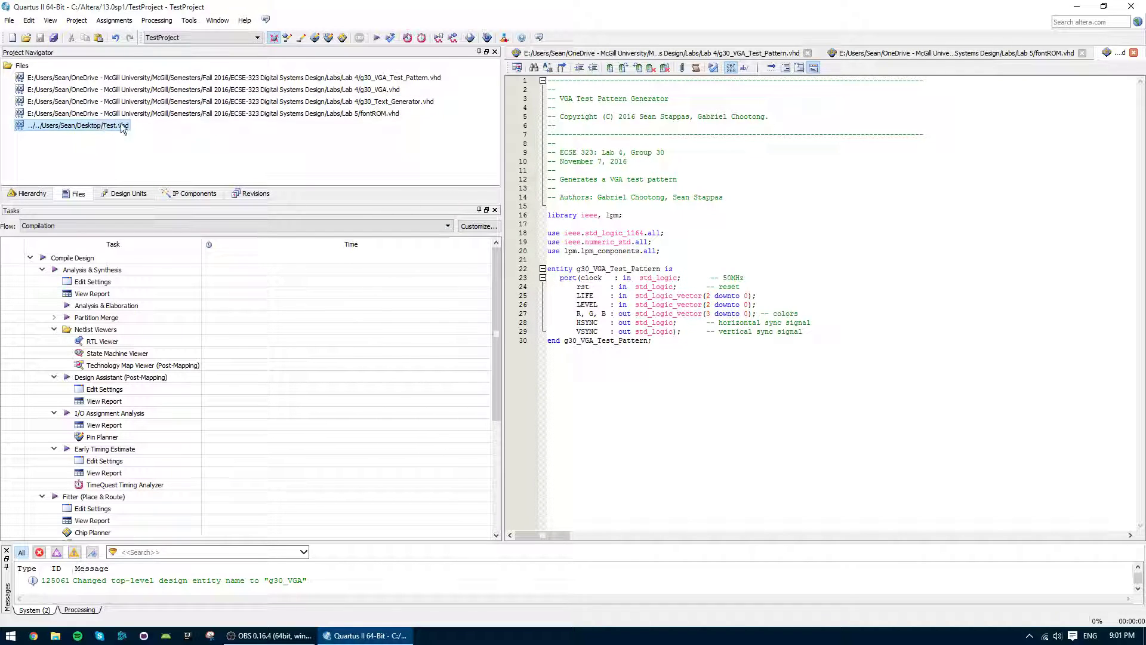
{"action": "left_click", "coordinate": [76, 20]}
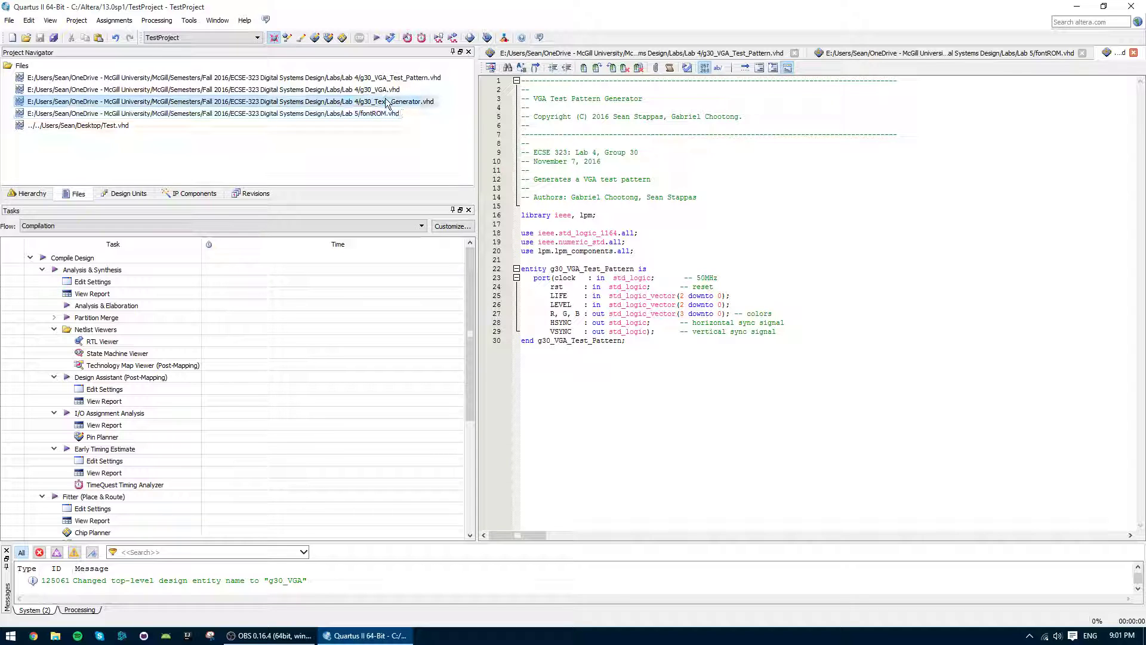
{"action": "left_click", "coordinate": [220, 77]}
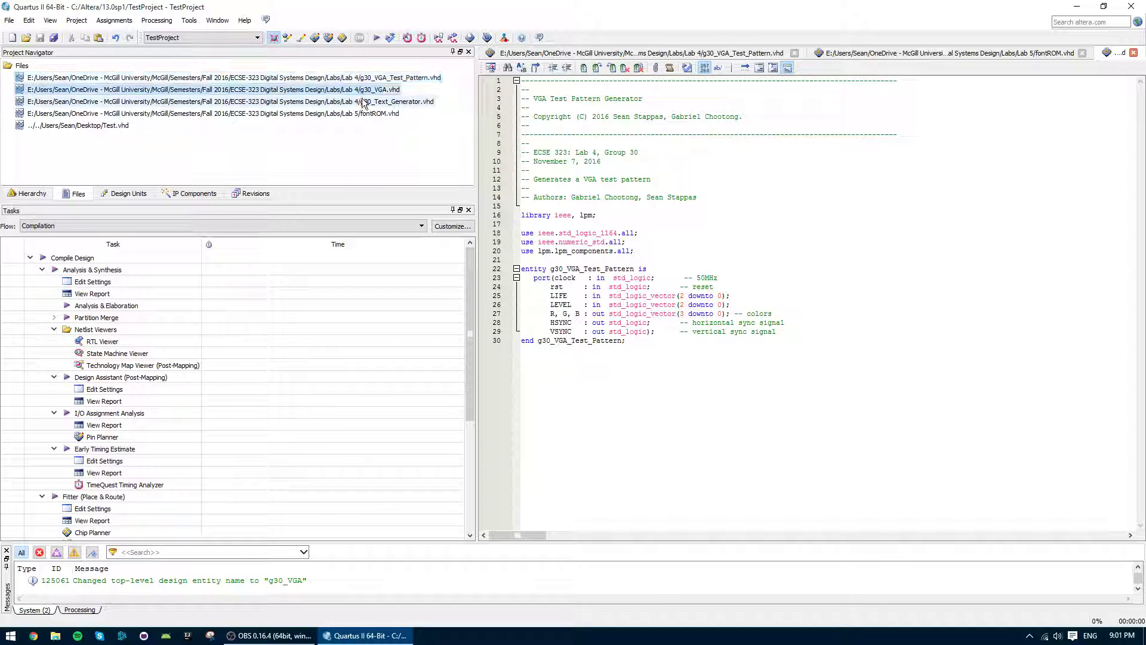
{"action": "left_click", "coordinate": [212, 113]}
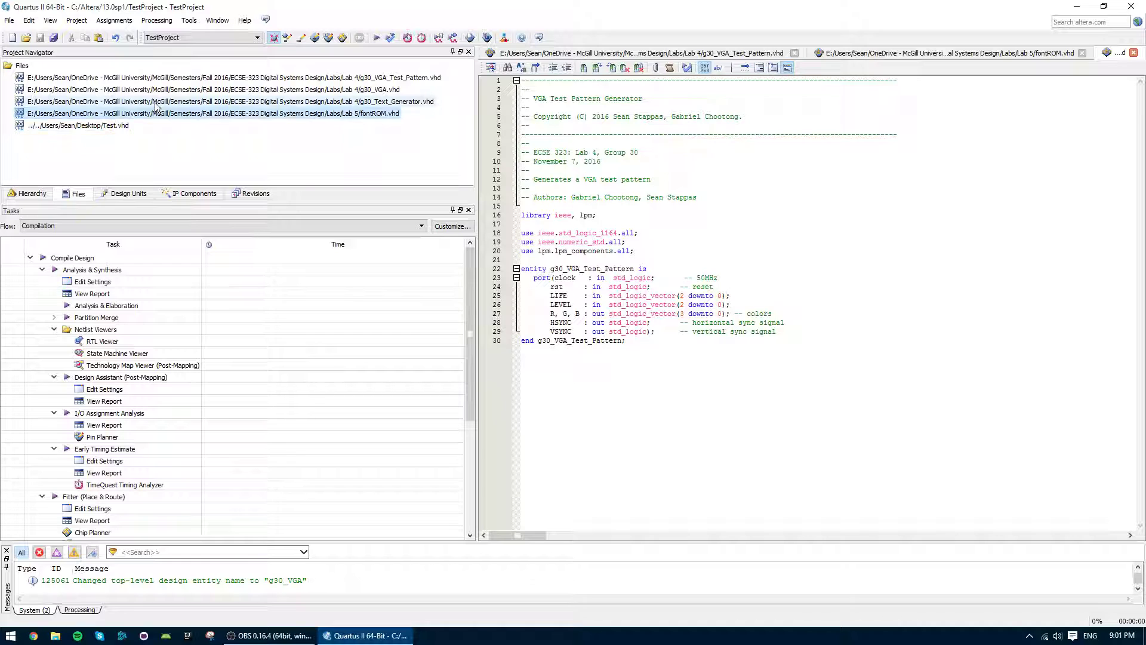
{"action": "left_click", "coordinate": [214, 89]}
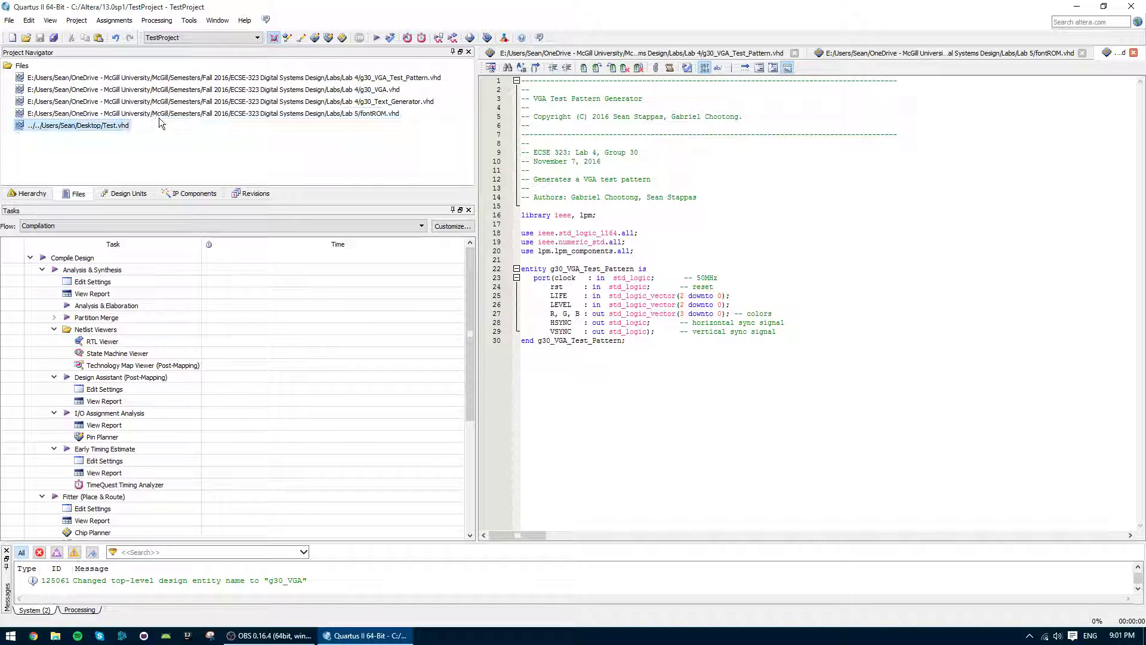
{"action": "left_click", "coordinate": [213, 113]}
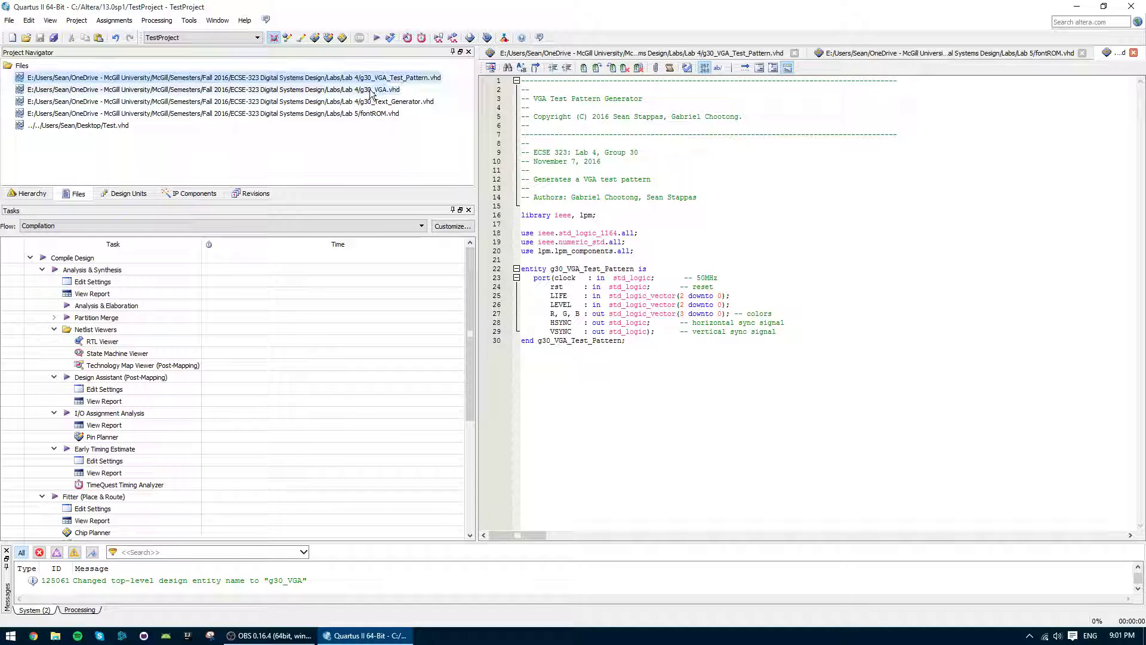
{"action": "left_click", "coordinate": [213, 112]}
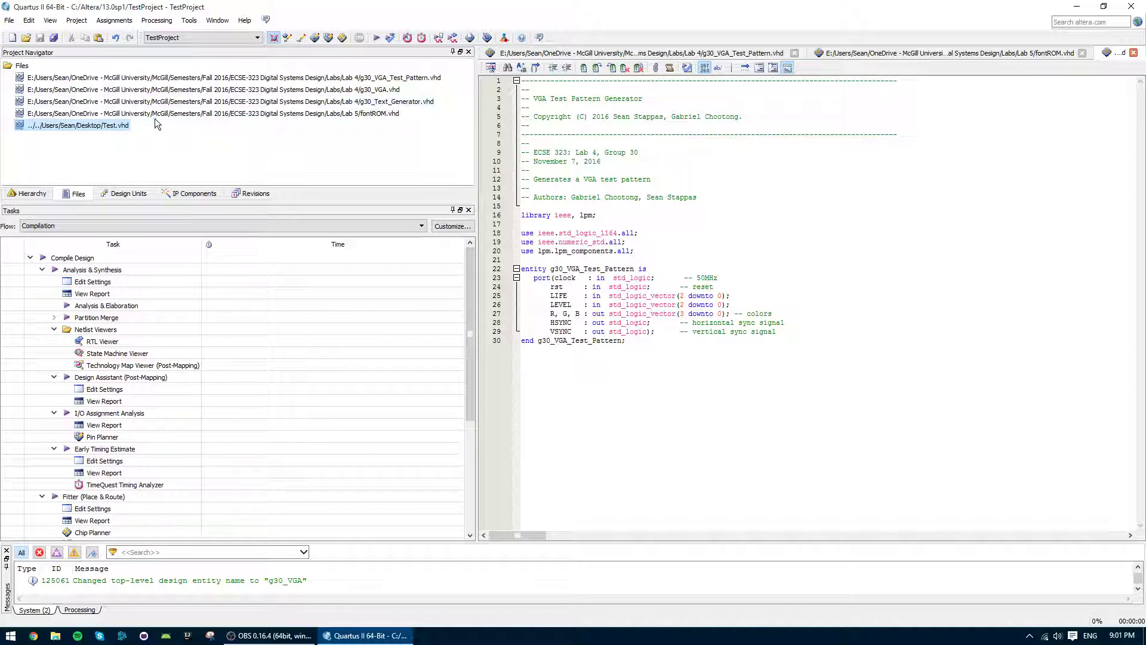
{"action": "left_click", "coordinate": [234, 76]}
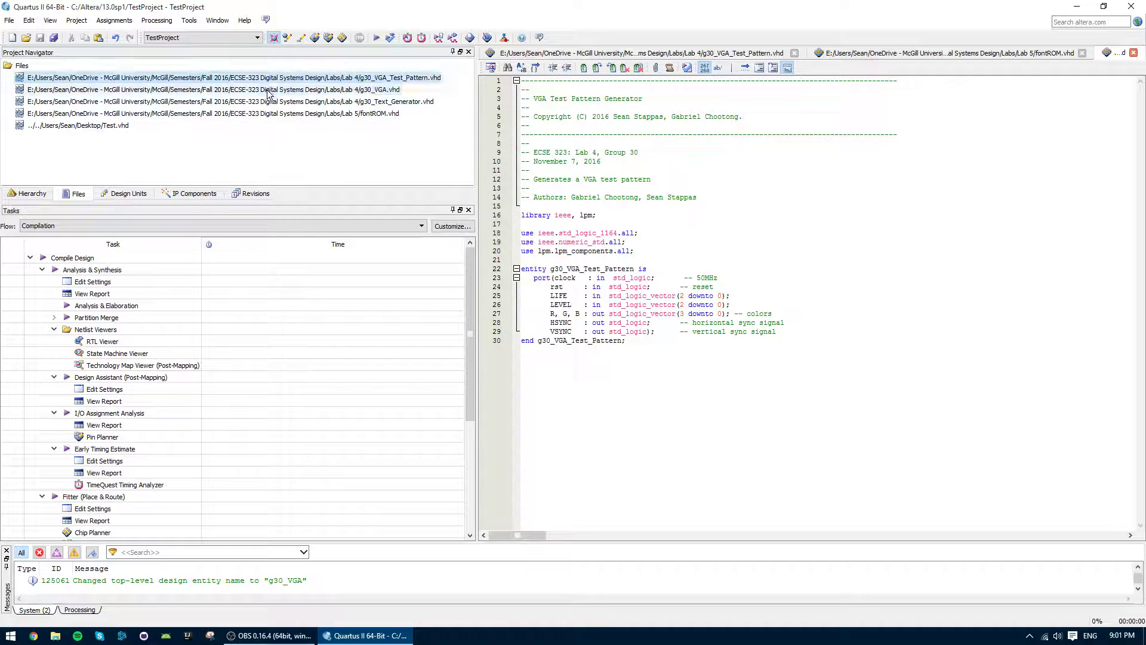
{"action": "left_click", "coordinate": [213, 113]}
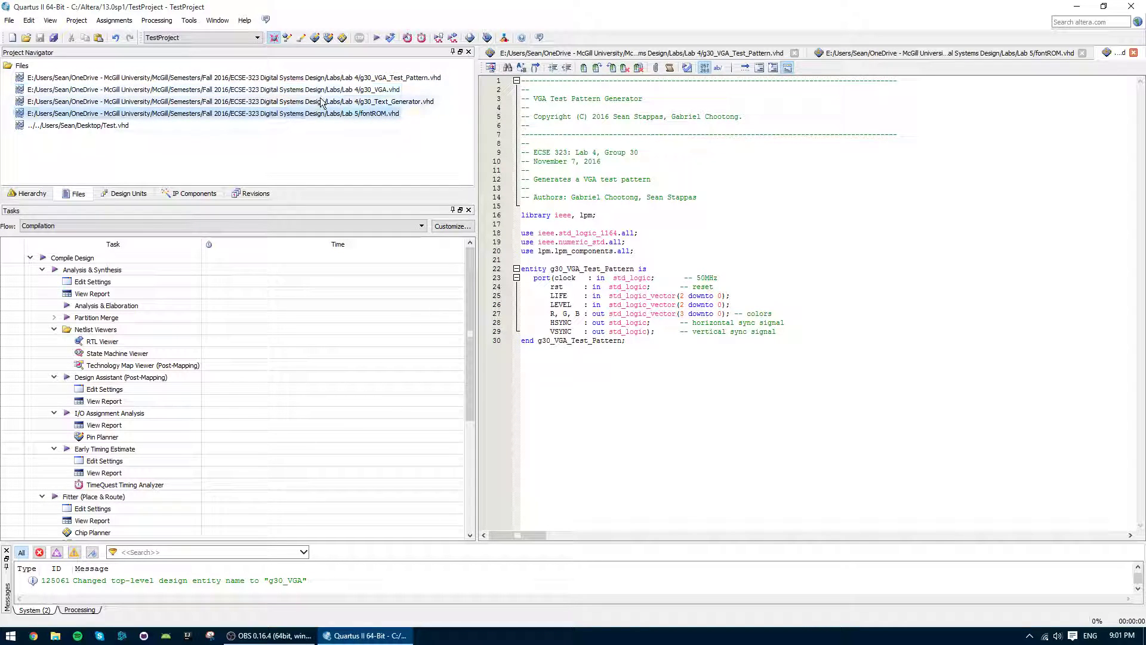